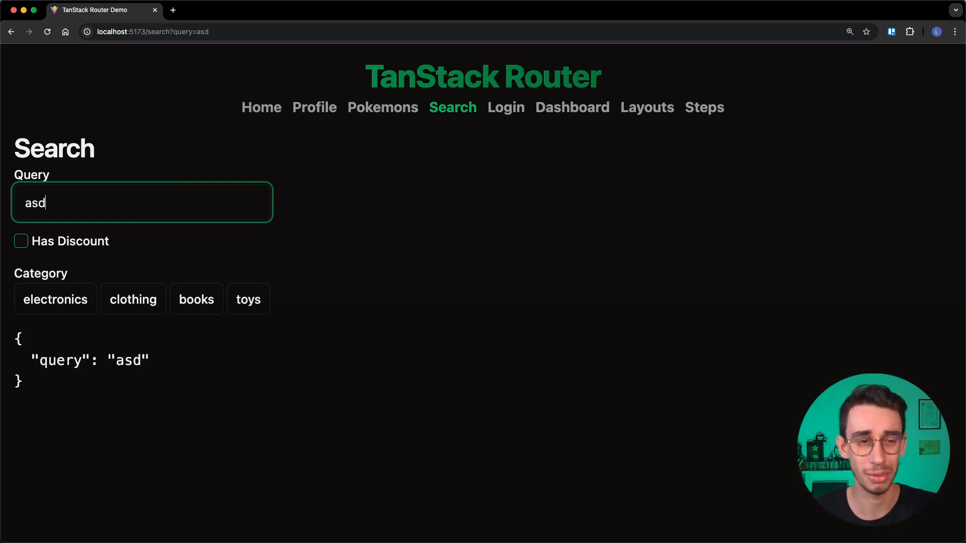
# Enable Has Discount and the categories on the Search page, then go to the Steps page
pyautogui.click(20, 241)
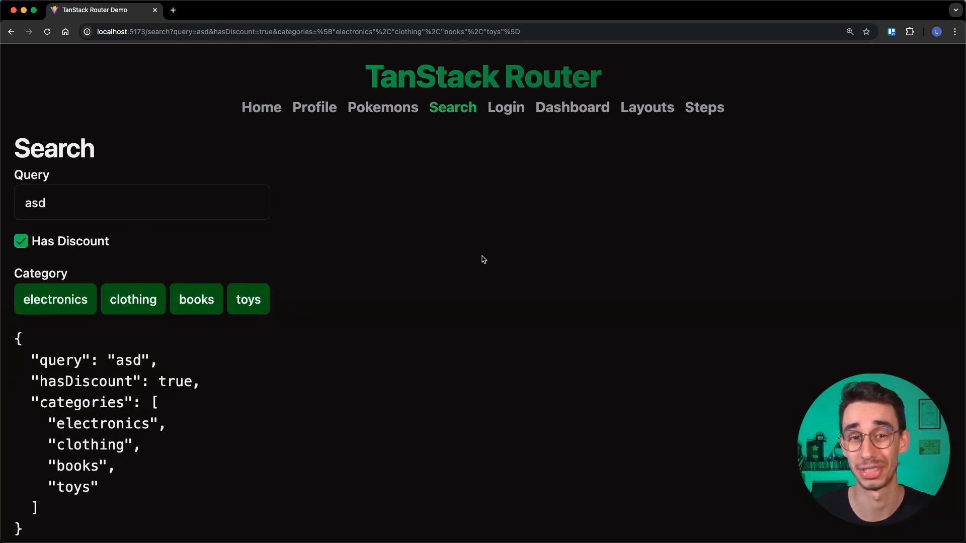
pyautogui.click(703, 108)
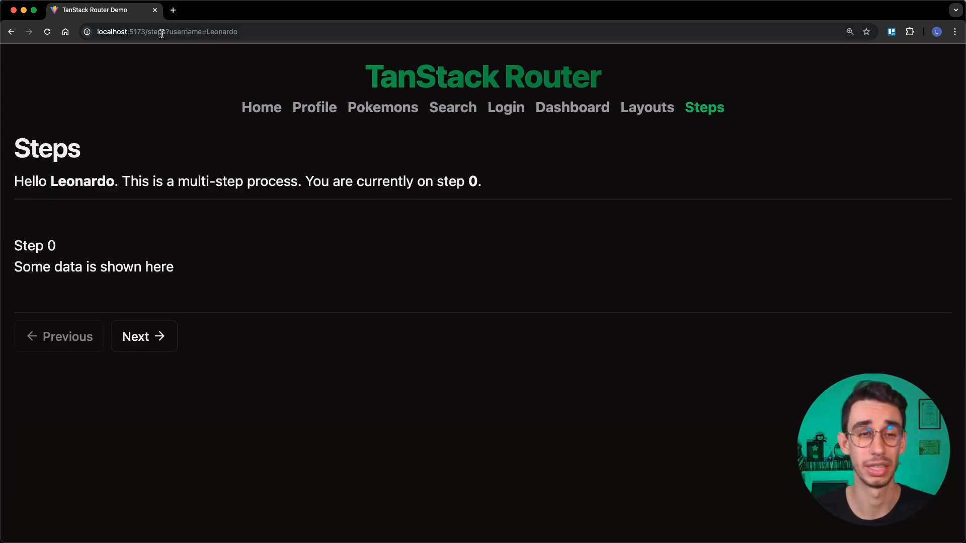
# Advance Leonardo's Steps demo through steps 1 to 3, watching the step value in the URL
pyautogui.click(179, 31)
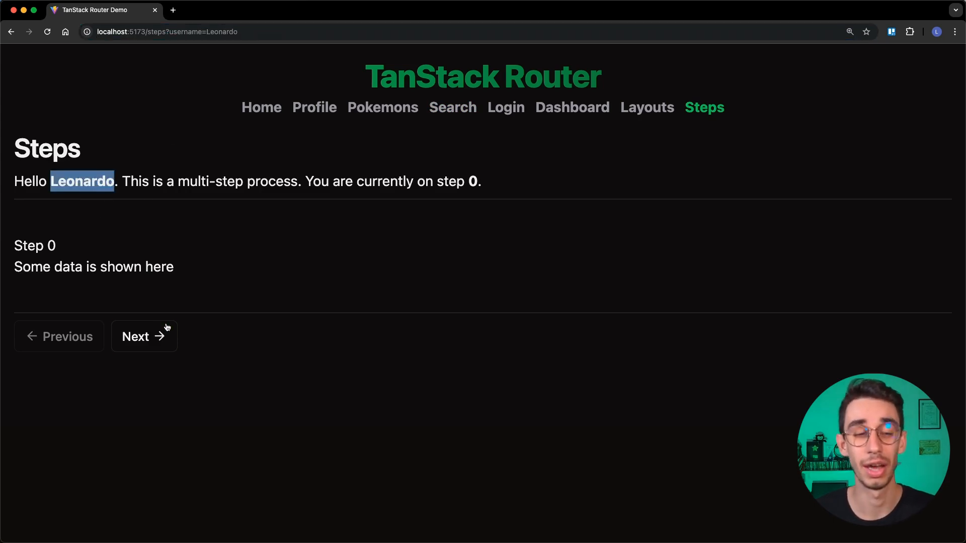
pyautogui.click(144, 336)
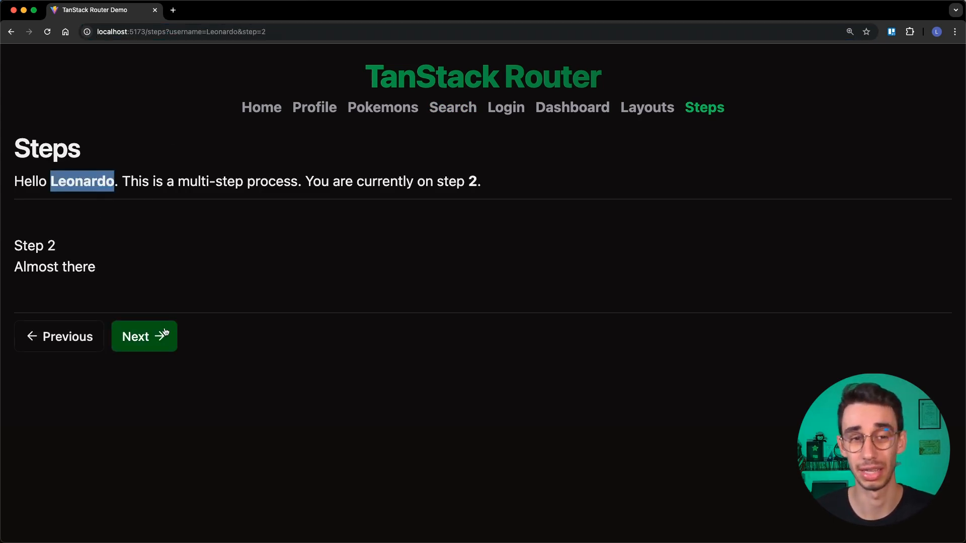
pyautogui.click(144, 336)
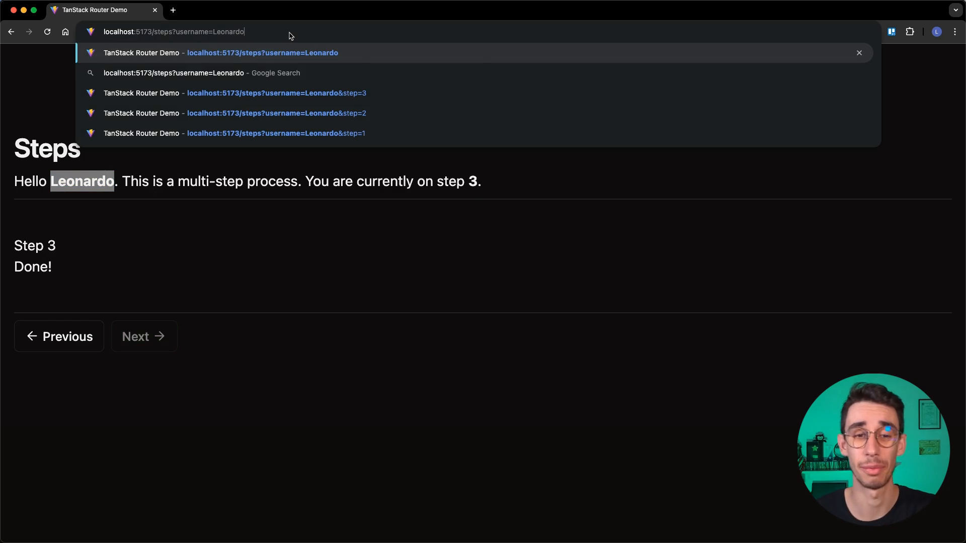
# Step back and forward again to land on step 2 in the address bar
pyautogui.click(274, 133)
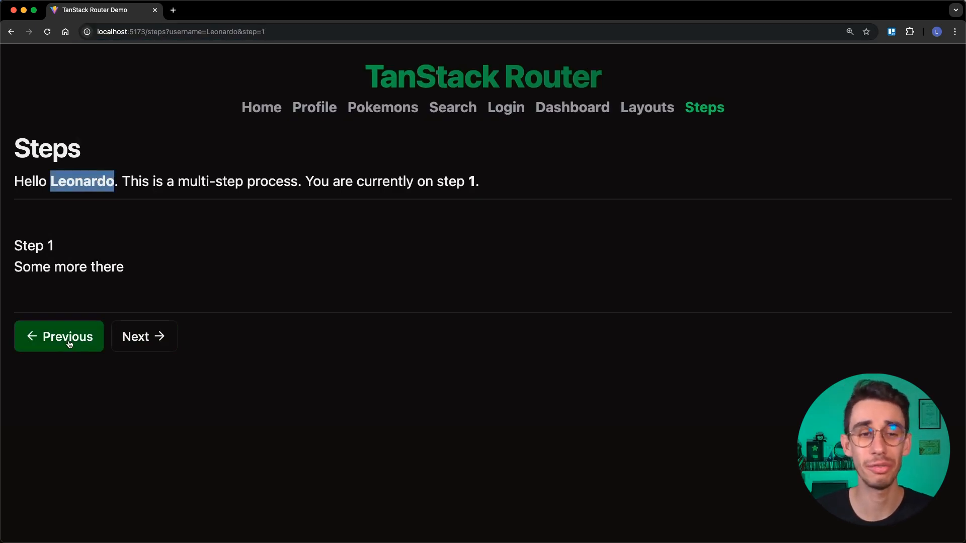
pyautogui.click(144, 336)
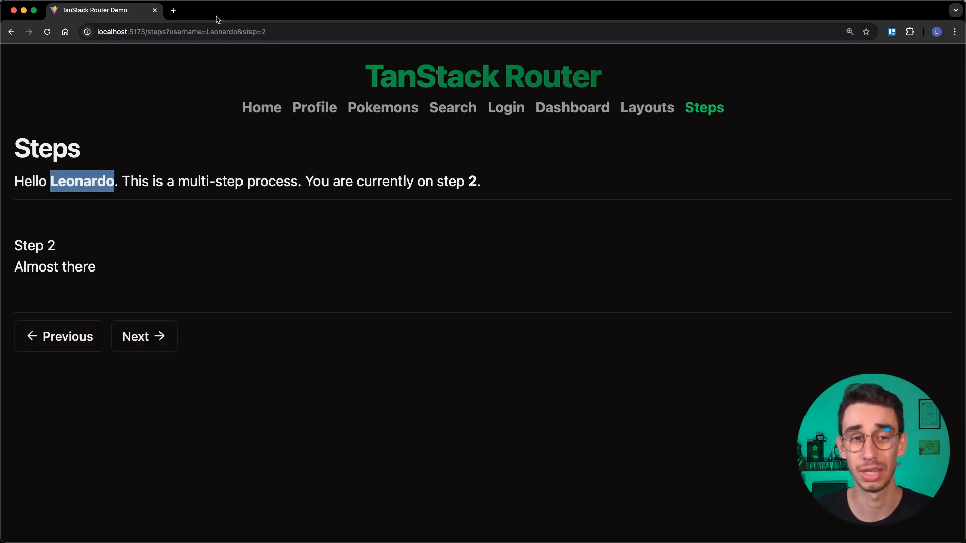
pyautogui.click(181, 31)
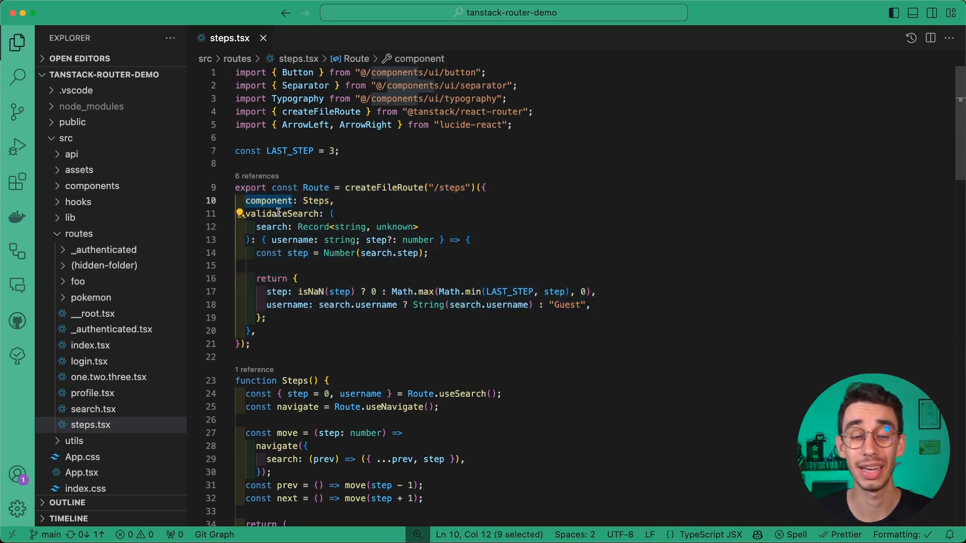
pyautogui.doubleClick(282, 213)
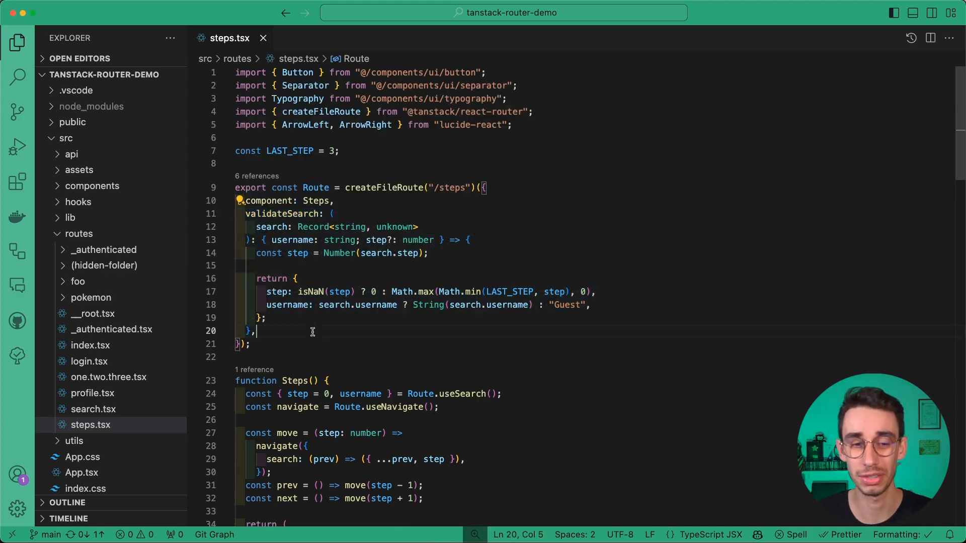
pyautogui.doubleClick(271, 226)
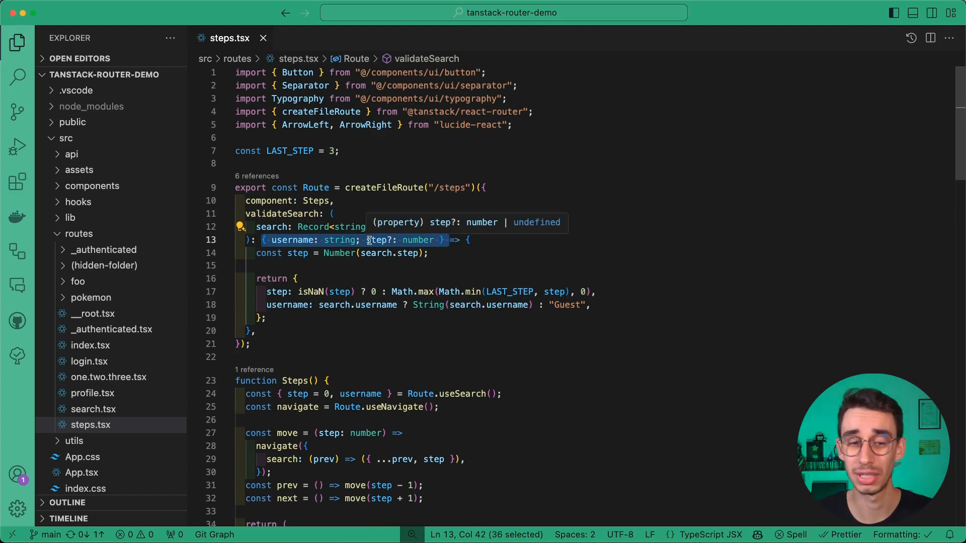
pyautogui.moveTo(291, 240)
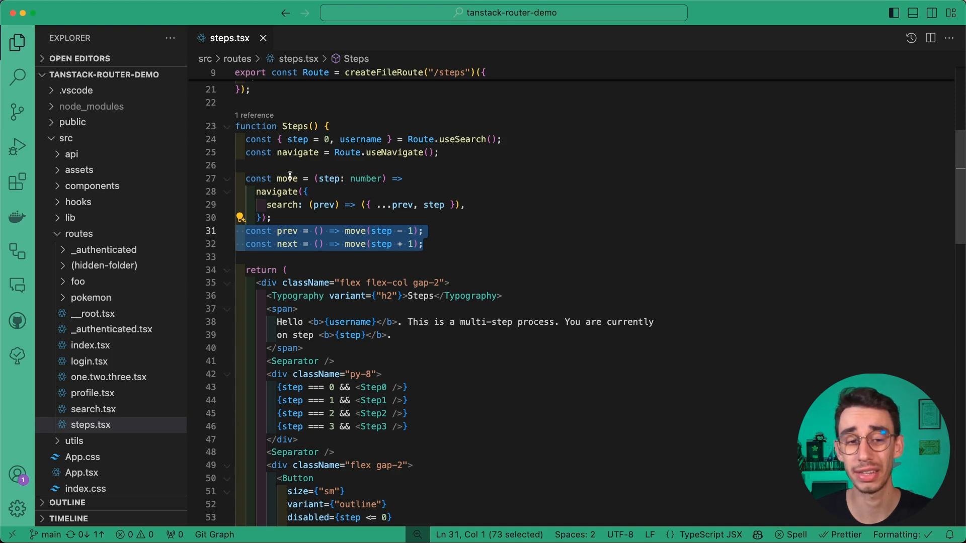
pyautogui.doubleClick(286, 179)
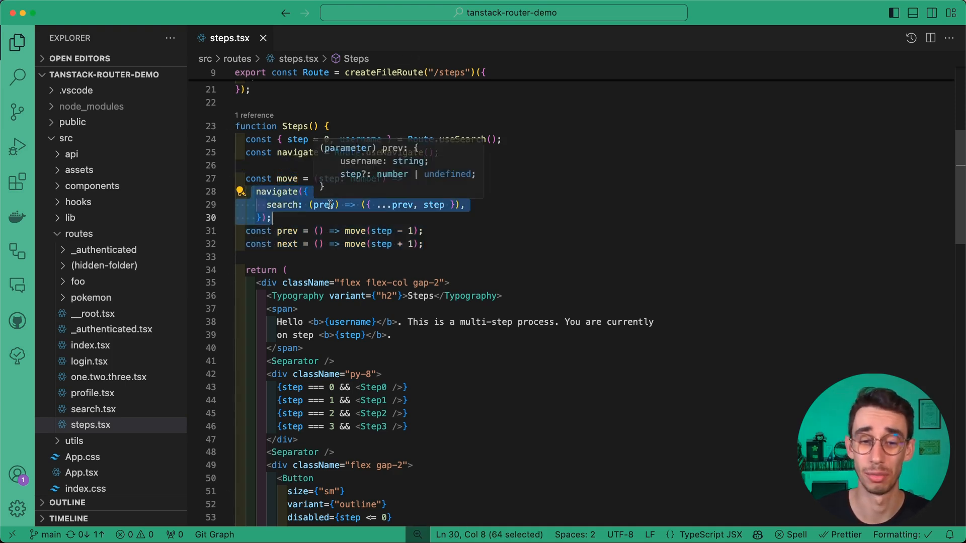
pyautogui.doubleClick(432, 205)
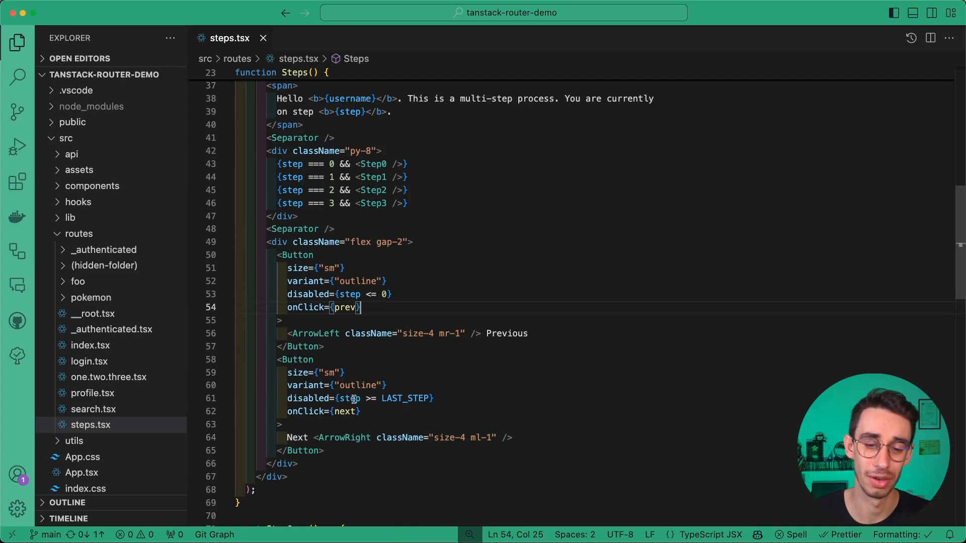
pyautogui.scroll(-3)
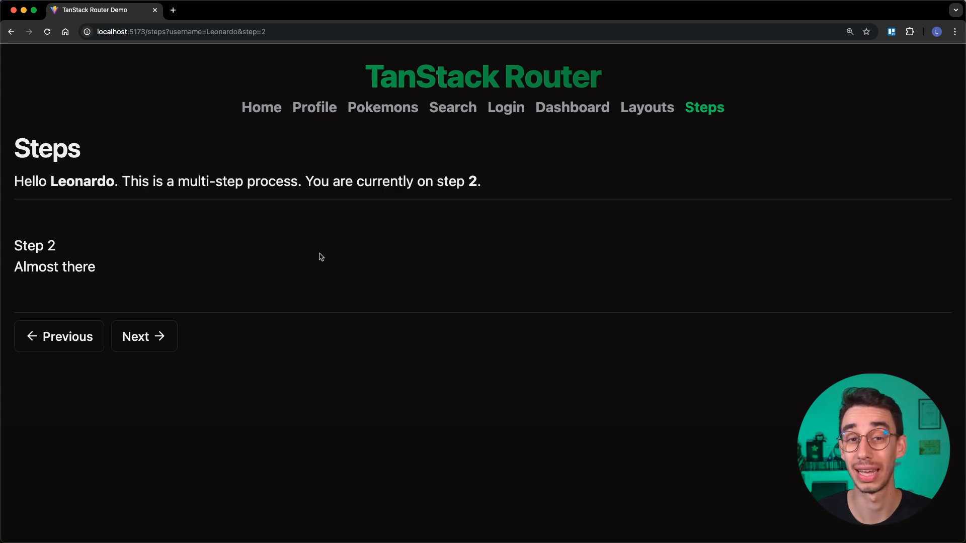
pyautogui.click(247, 31)
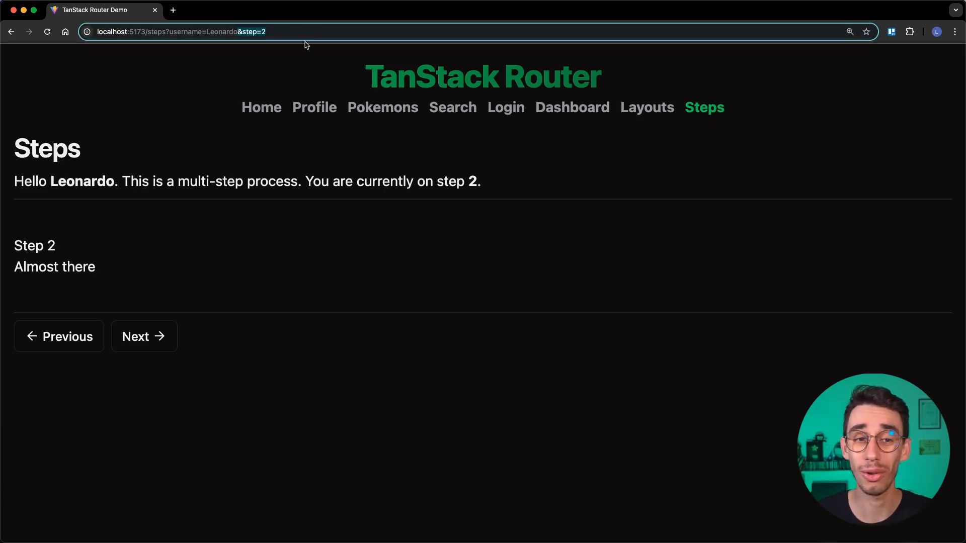
pyautogui.moveTo(279, 220)
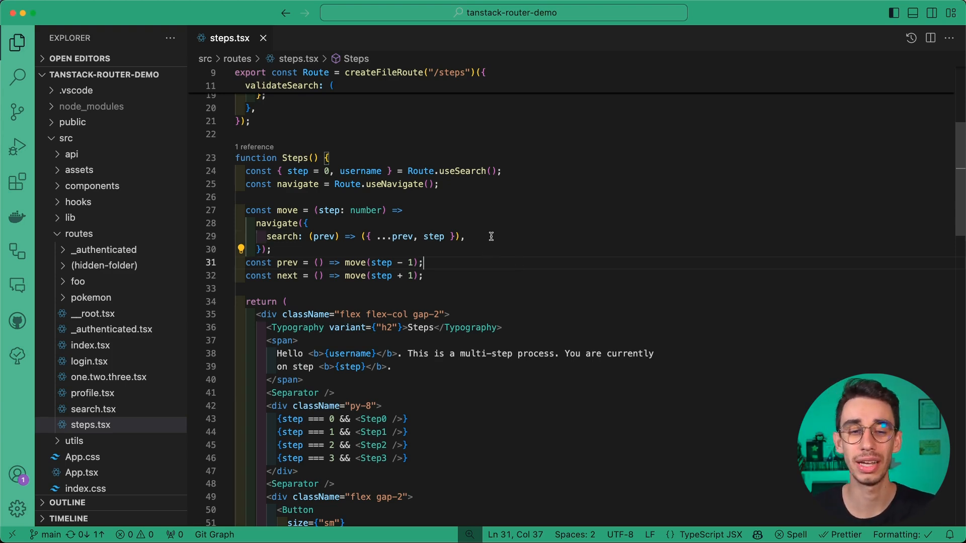
# Add mask: { search: { username, step: undefined } } to the navigate call in move and save steps.tsx
pyautogui.press('enter')
pyautogui.write('mask: {')
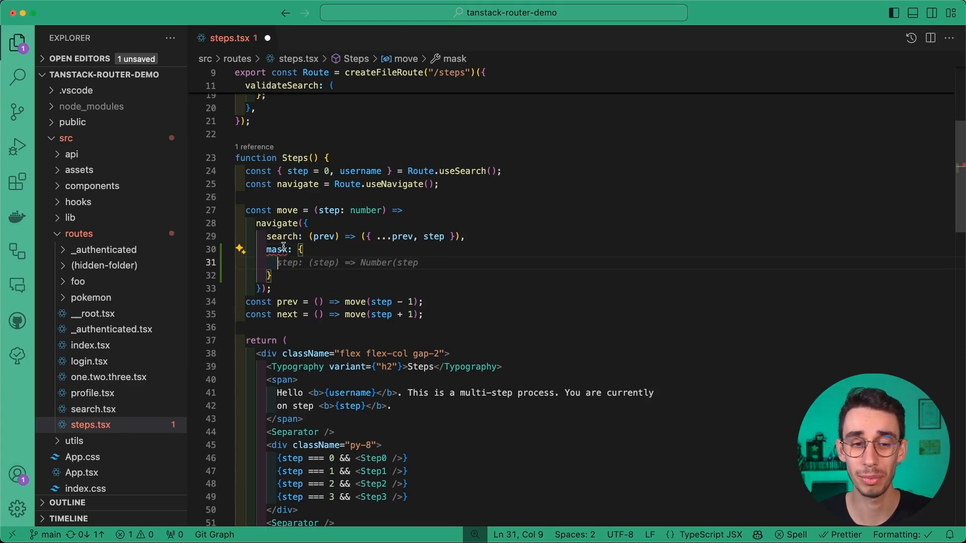
pyautogui.moveTo(278, 250)
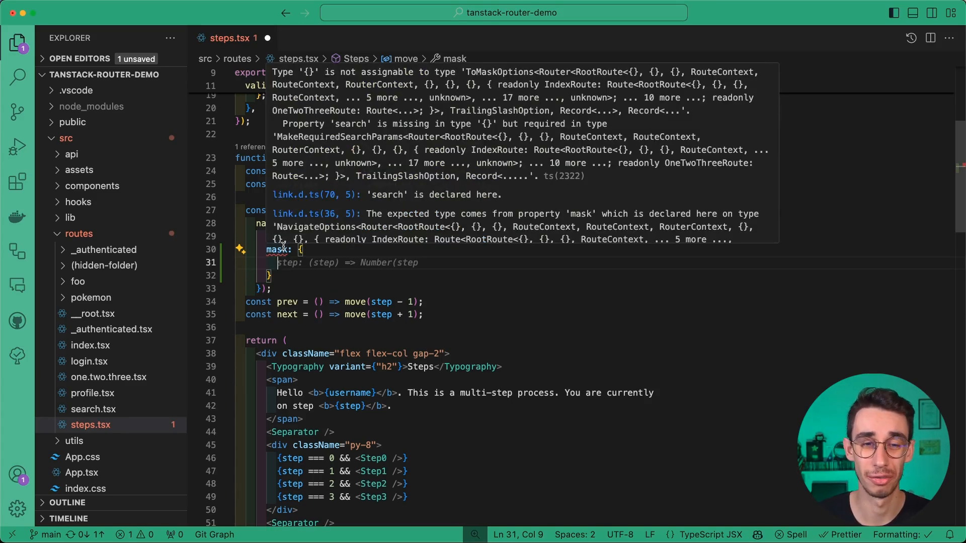
pyautogui.doubleClick(327, 123)
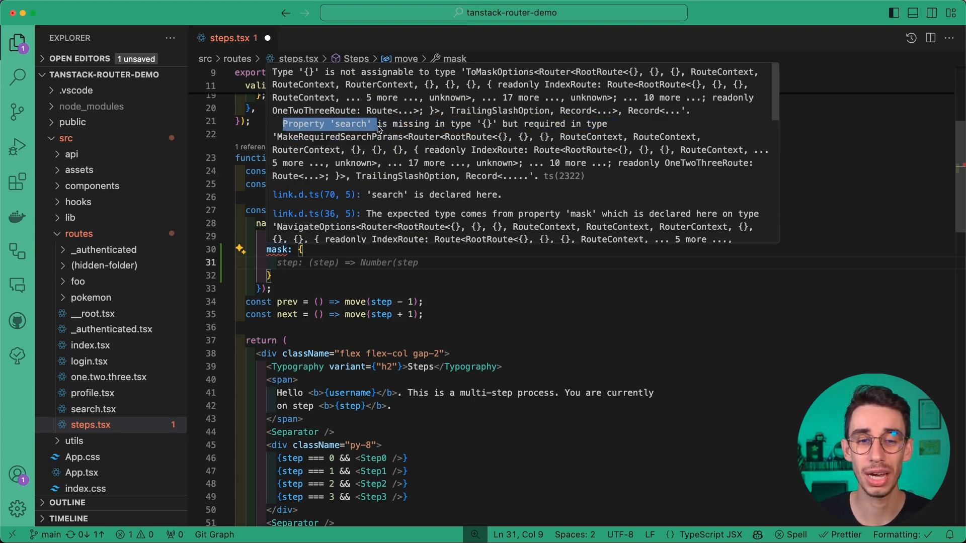
pyautogui.moveTo(336, 256)
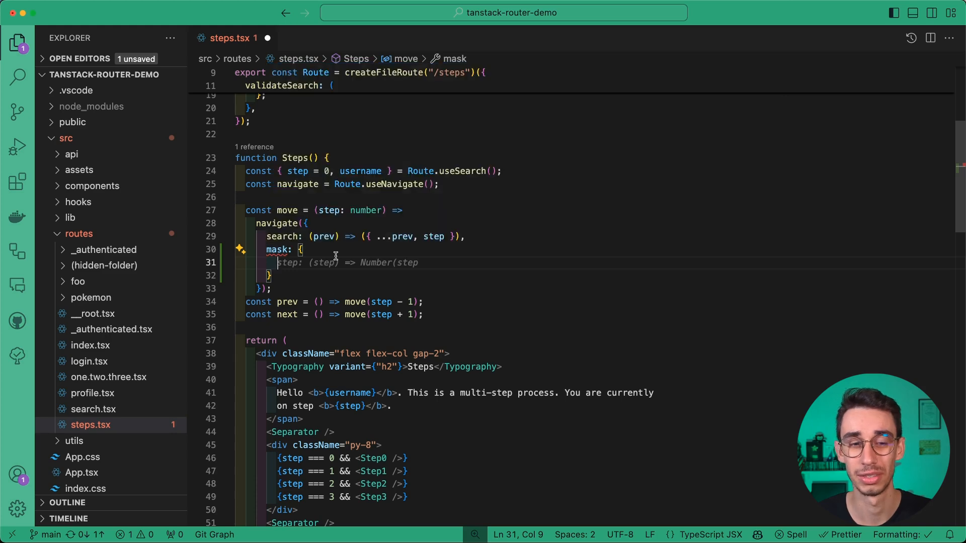
pyautogui.write('search: {')
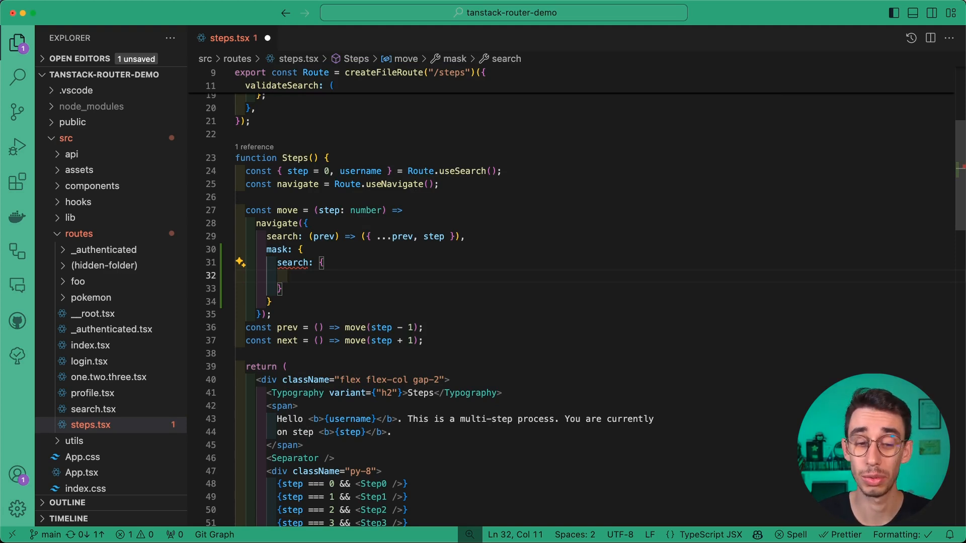
pyautogui.write('username,')
pyautogui.write('step:')
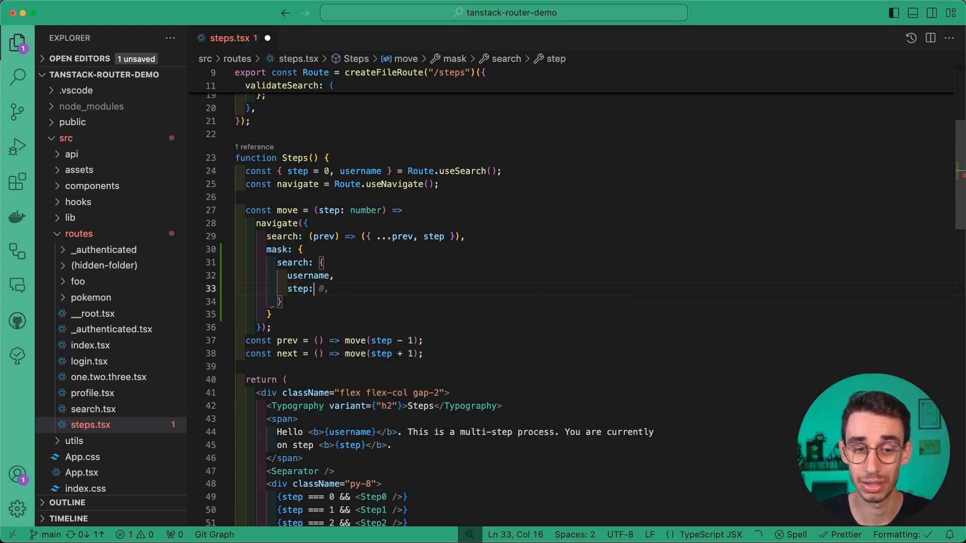
pyautogui.write('undefined,')
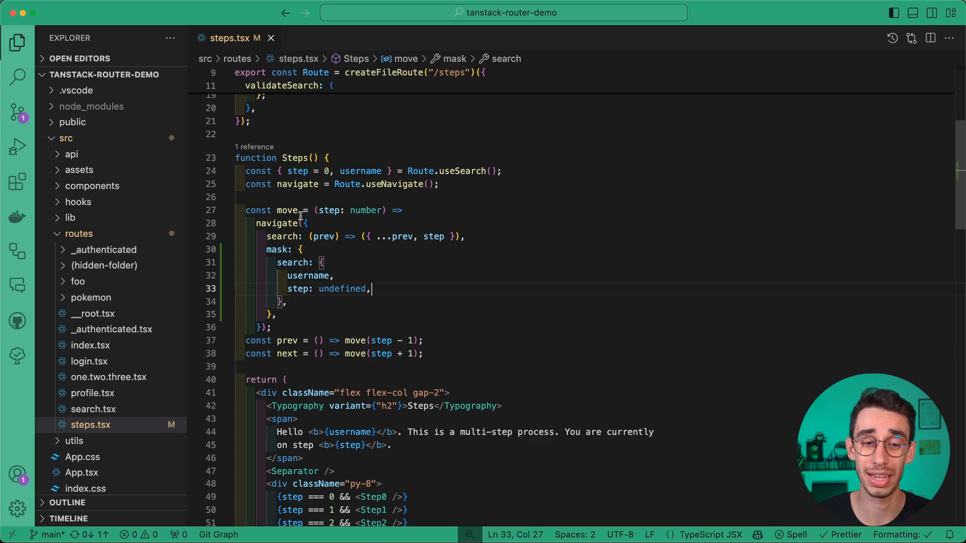
pyautogui.doubleClick(285, 210)
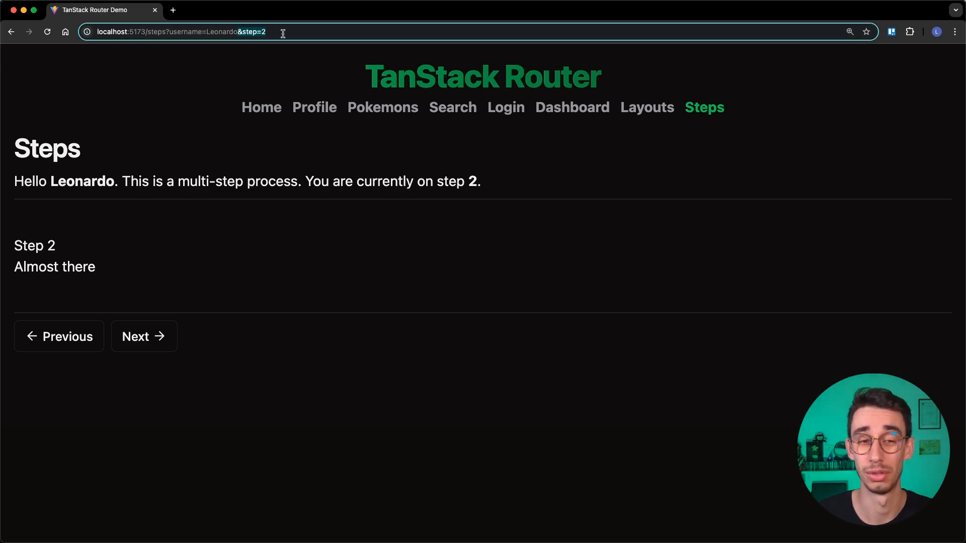
# Move back to step 1 and forward, noting the URL keeps only username=Leonardo
pyautogui.click(58, 336)
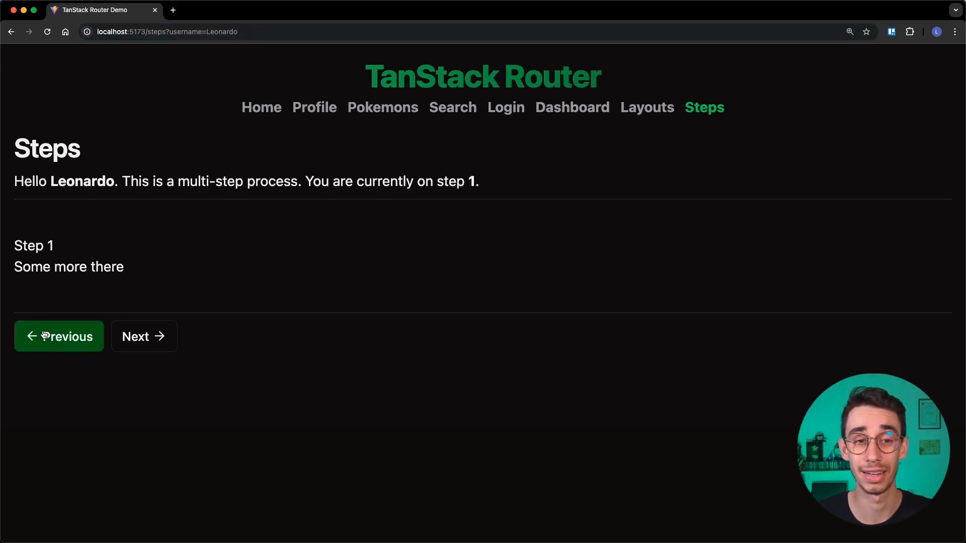
pyautogui.click(59, 336)
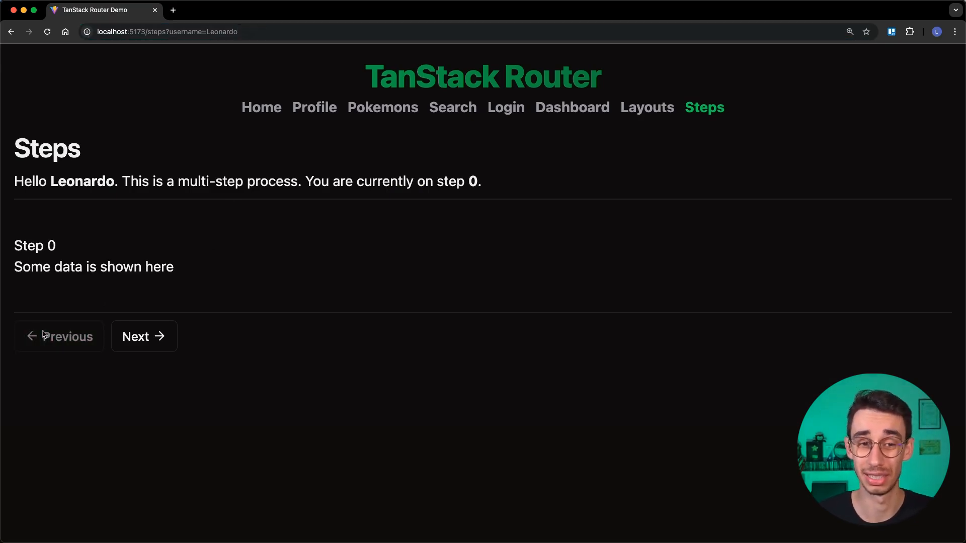
pyautogui.click(143, 336)
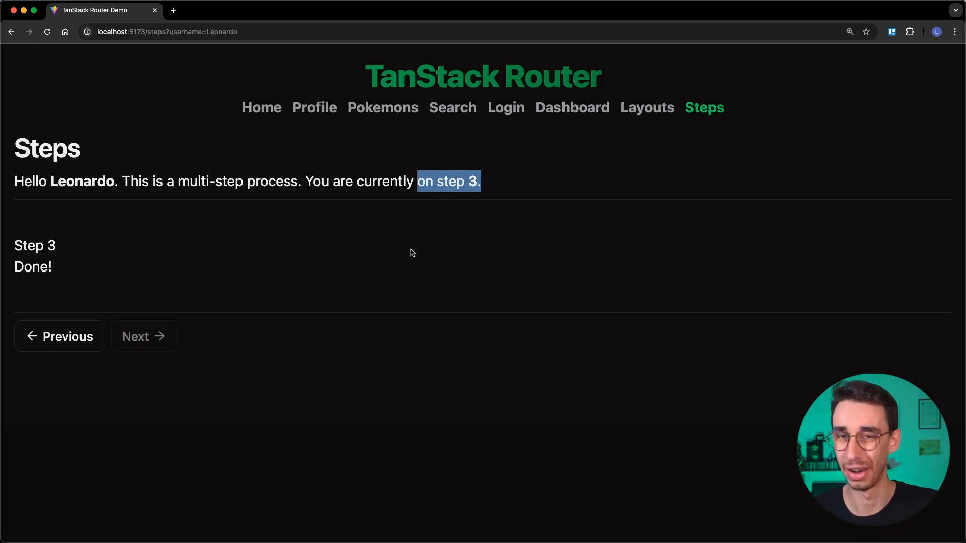
pyautogui.click(58, 336)
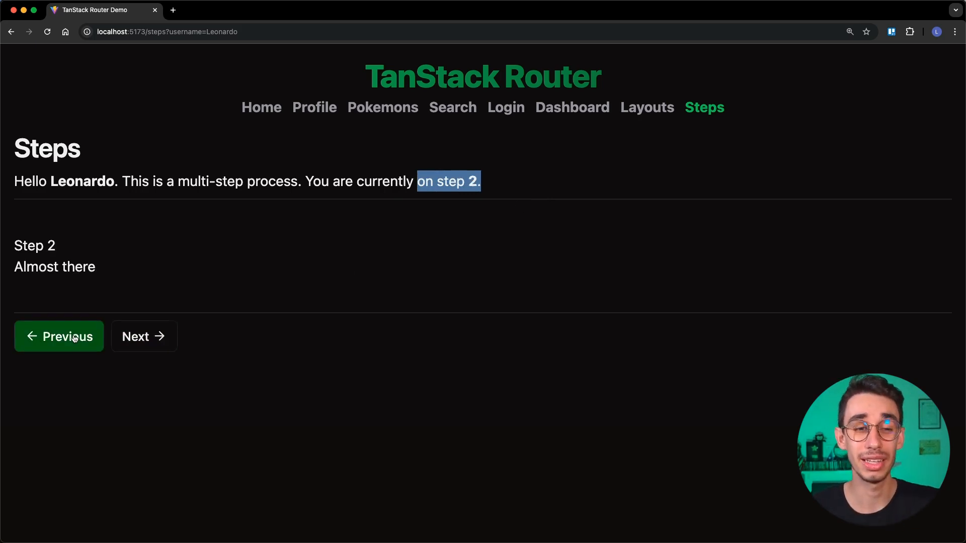
pyautogui.click(58, 336)
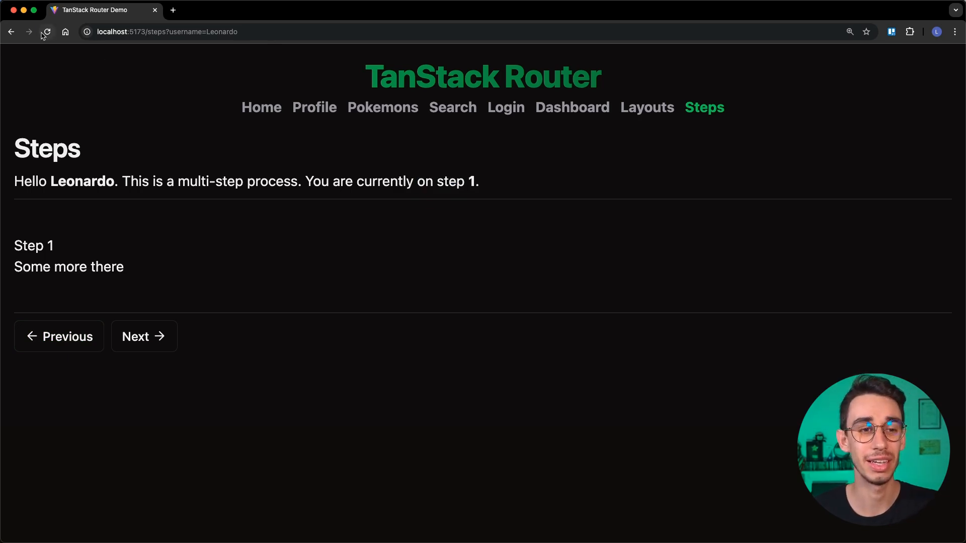
# Reload the Steps page and advance to step 3 with the step still hidden from the URL
pyautogui.click(47, 31)
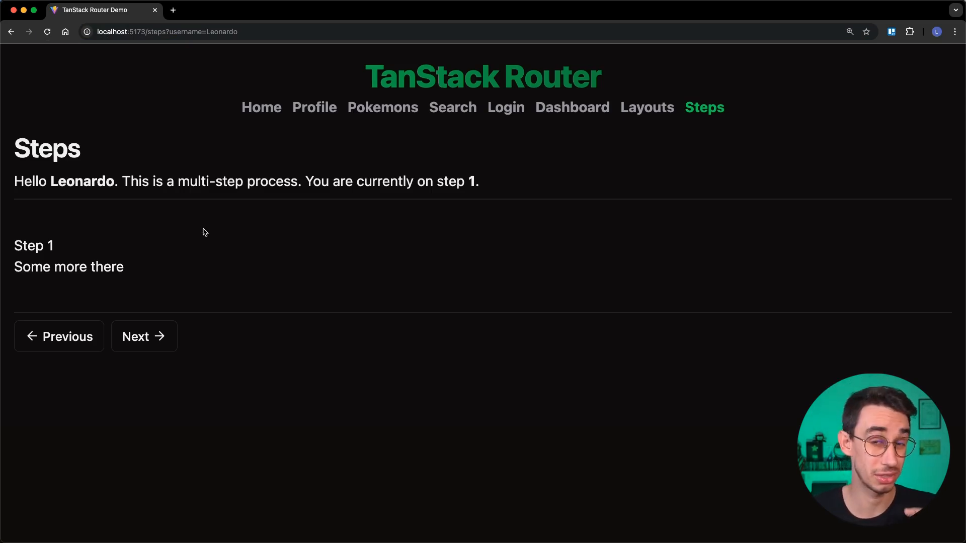
pyautogui.moveTo(143, 336)
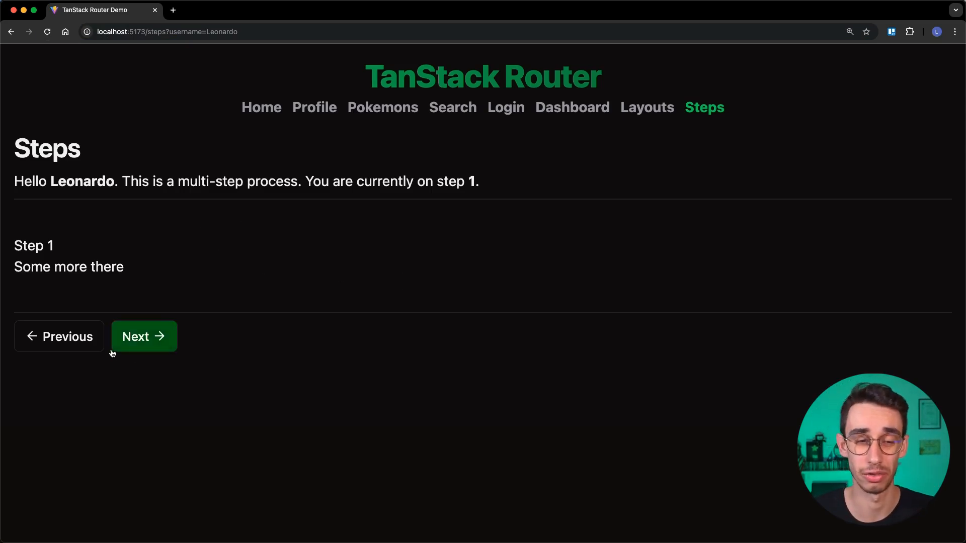
pyautogui.click(144, 336)
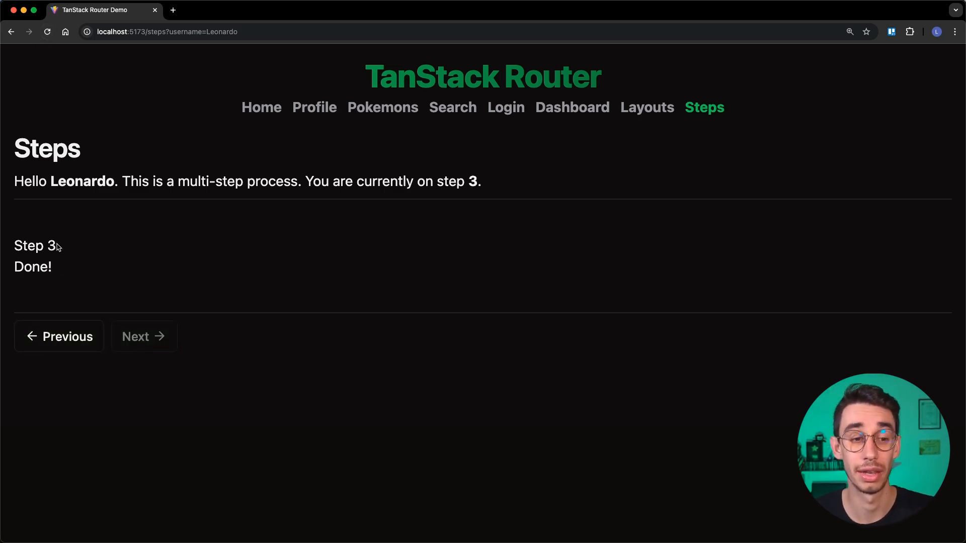
pyautogui.doubleClick(35, 246)
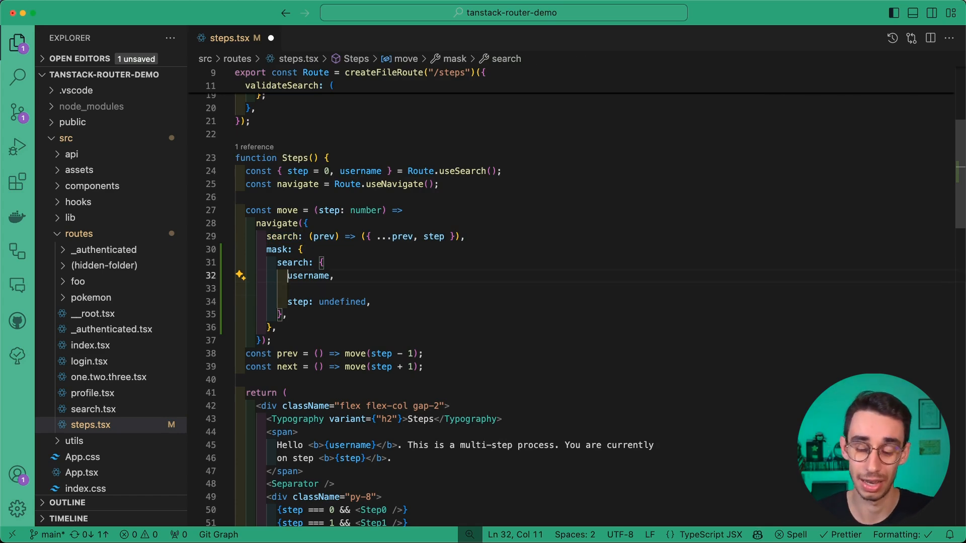
# Rewrite mask.search as (prev) => ({ ...prev, step: undefined }) in steps.tsx
pyautogui.write(': undefined')
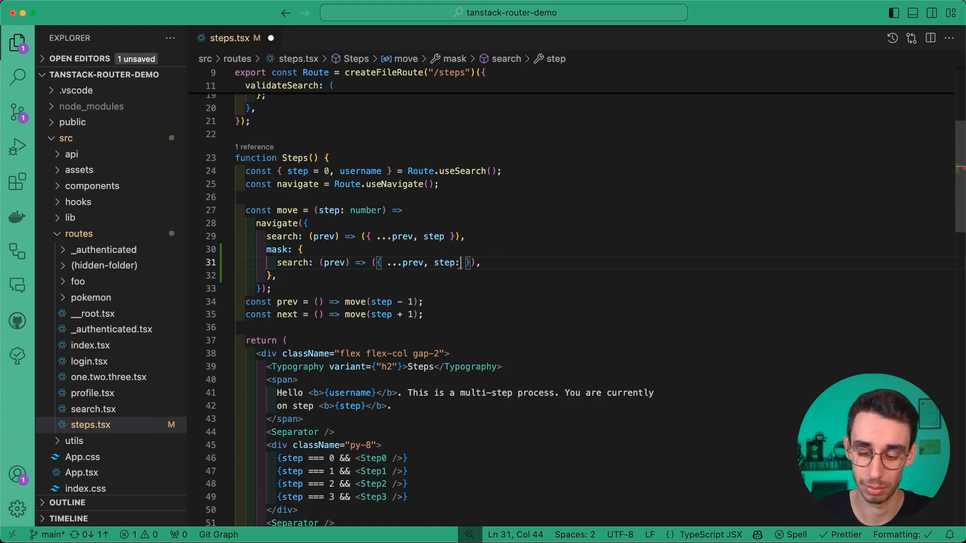
pyautogui.write('undefined')
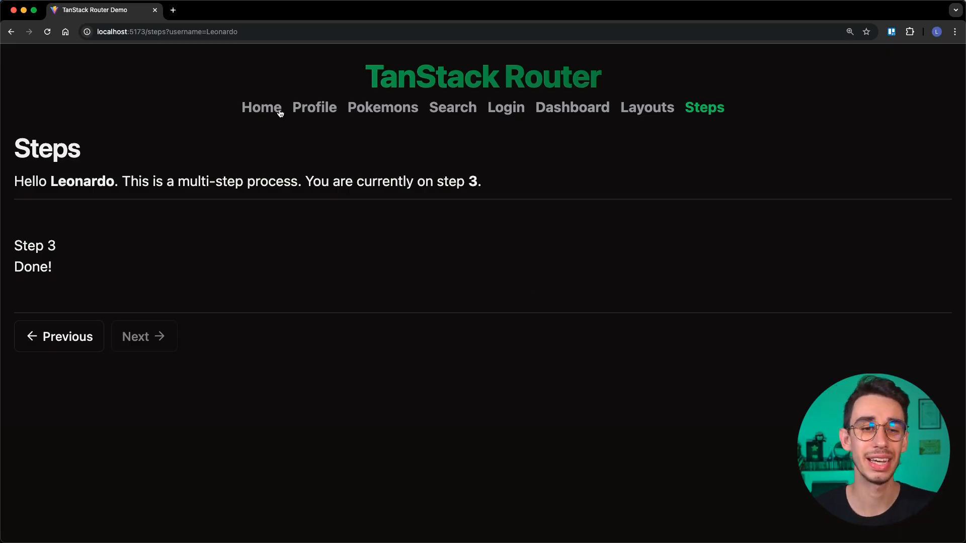
# Go Home and back to Steps twice, showing the process restarts at step 0 each time
pyautogui.click(262, 107)
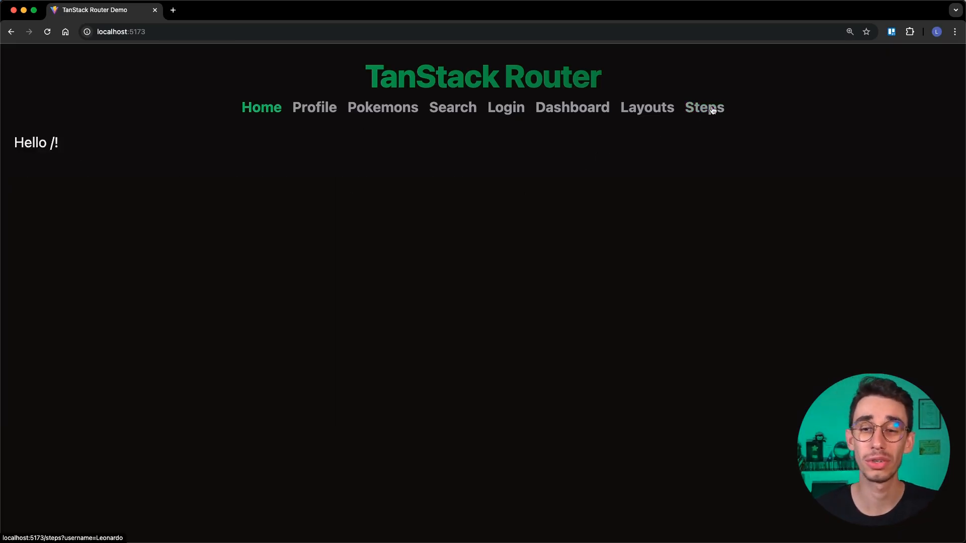
pyautogui.click(704, 107)
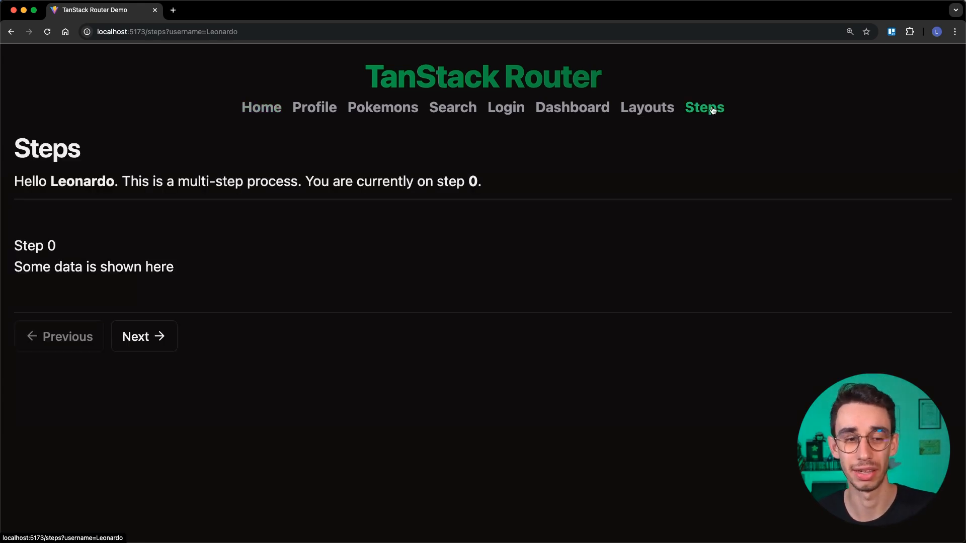
pyautogui.click(143, 336)
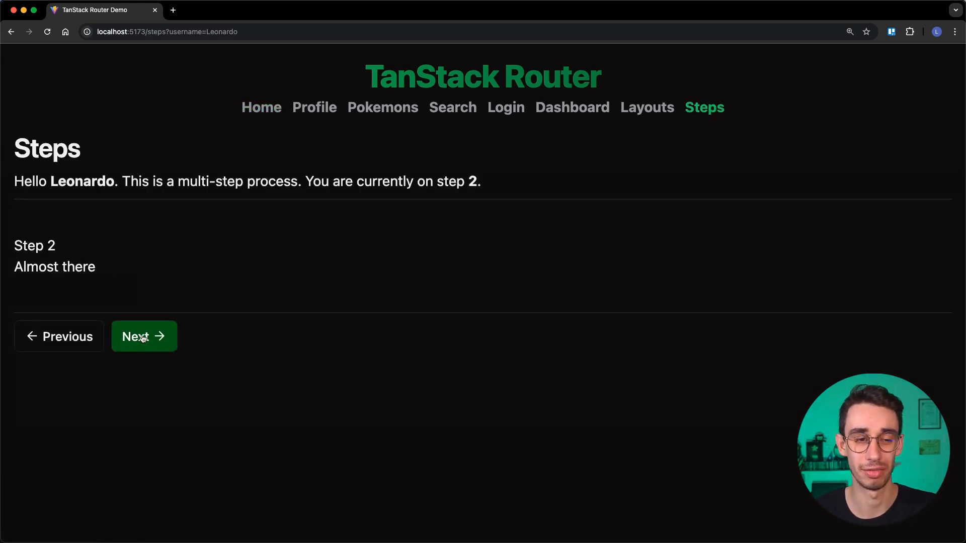
pyautogui.click(261, 108)
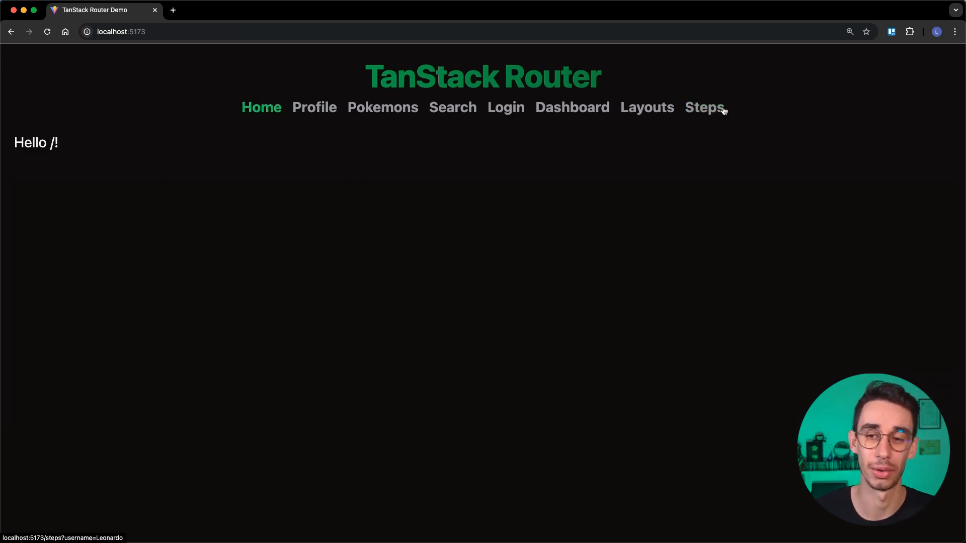
pyautogui.click(704, 108)
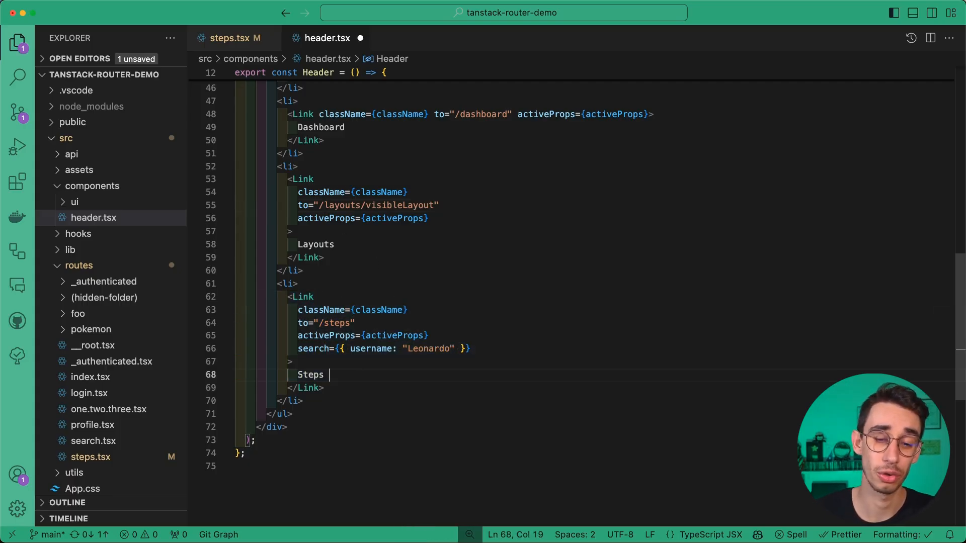
# Rename the header link to Steps 2 with step: 2 in its search and open it from Home
pyautogui.write('2')
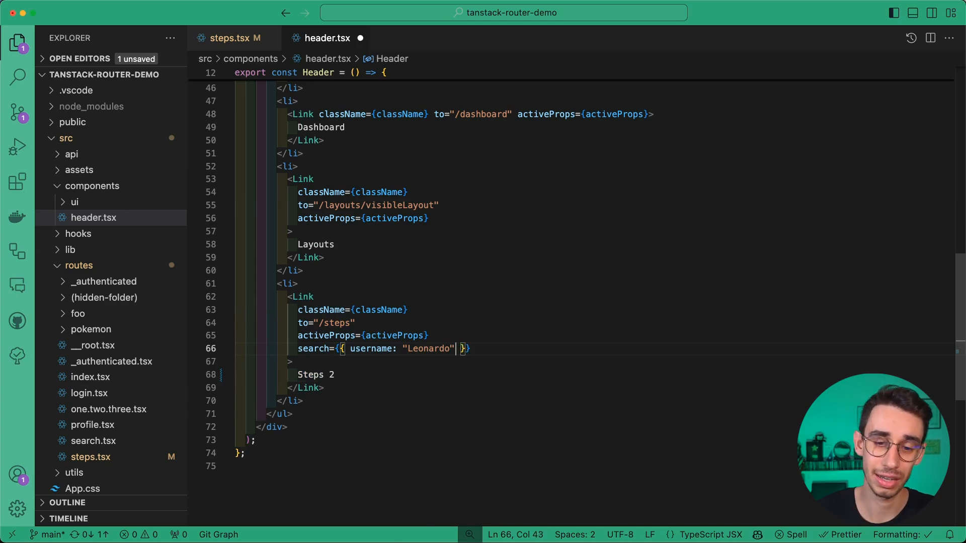
pyautogui.write(', step: 2')
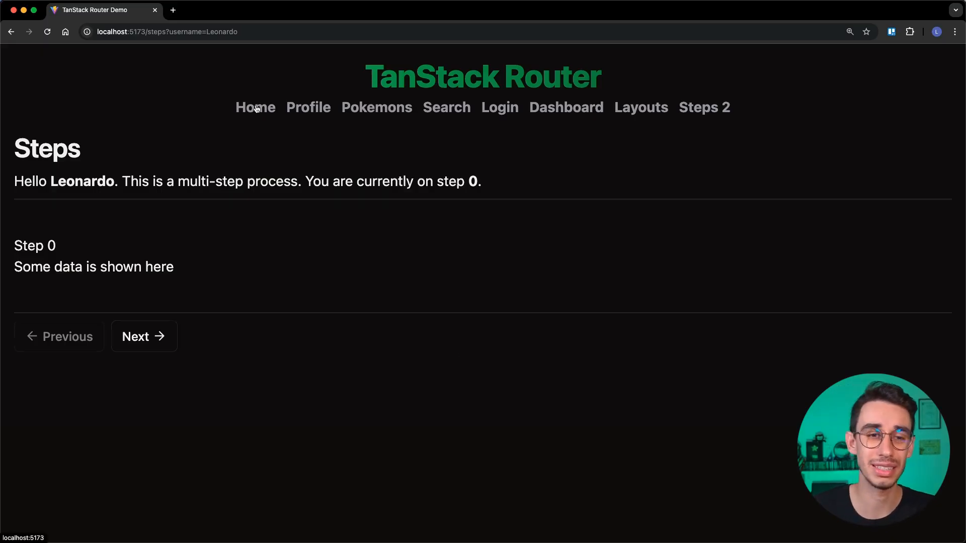
pyautogui.click(254, 108)
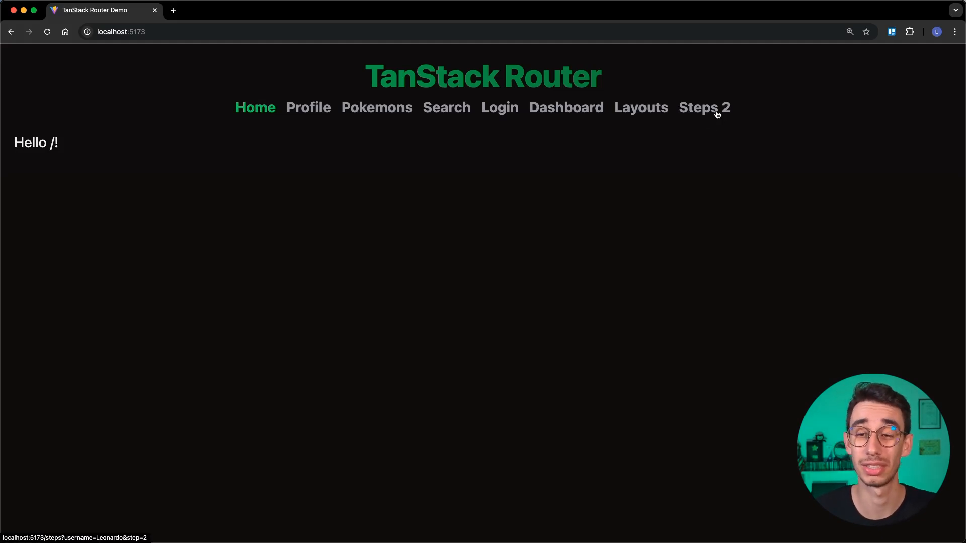
pyautogui.click(703, 107)
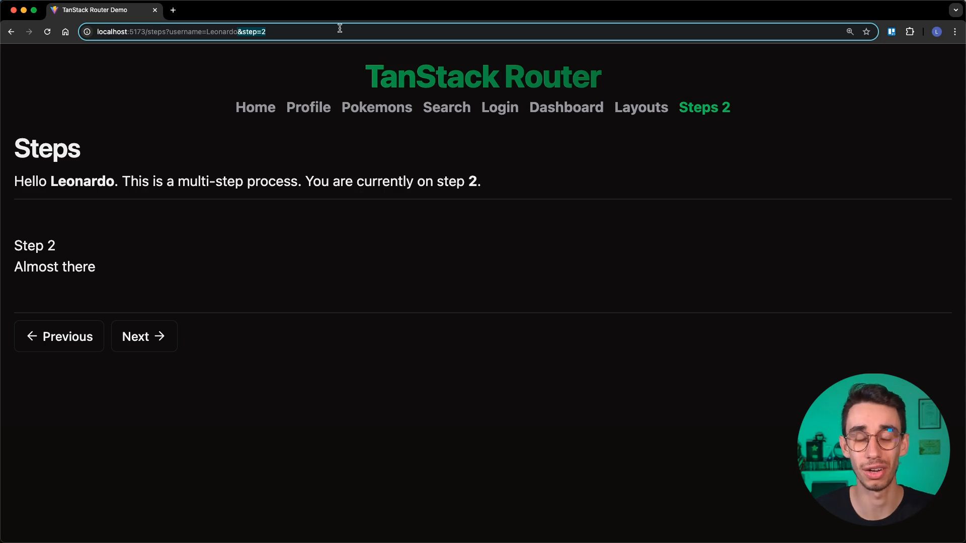
pyautogui.moveTo(284, 157)
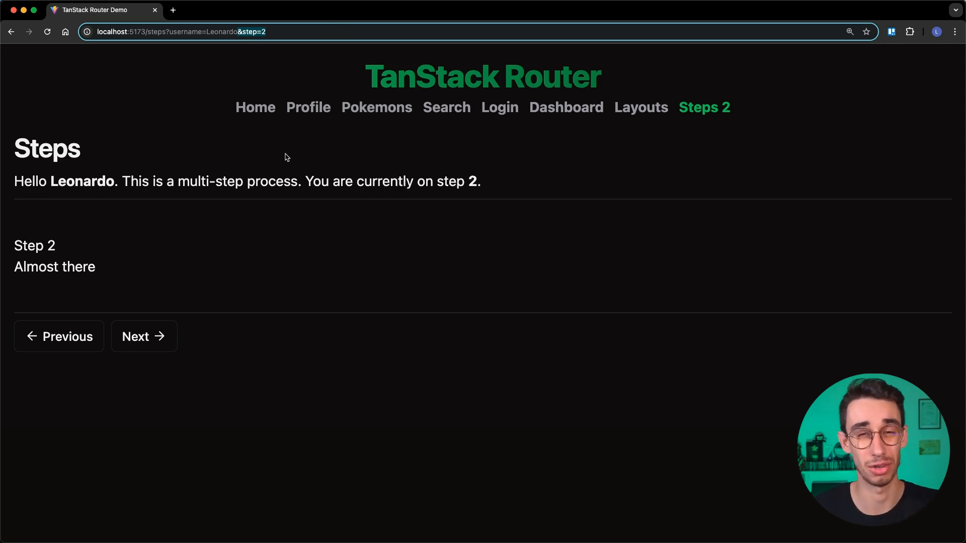
# Move between steps in the demo to confirm the Steps 2 link lands on step 2
pyautogui.click(144, 336)
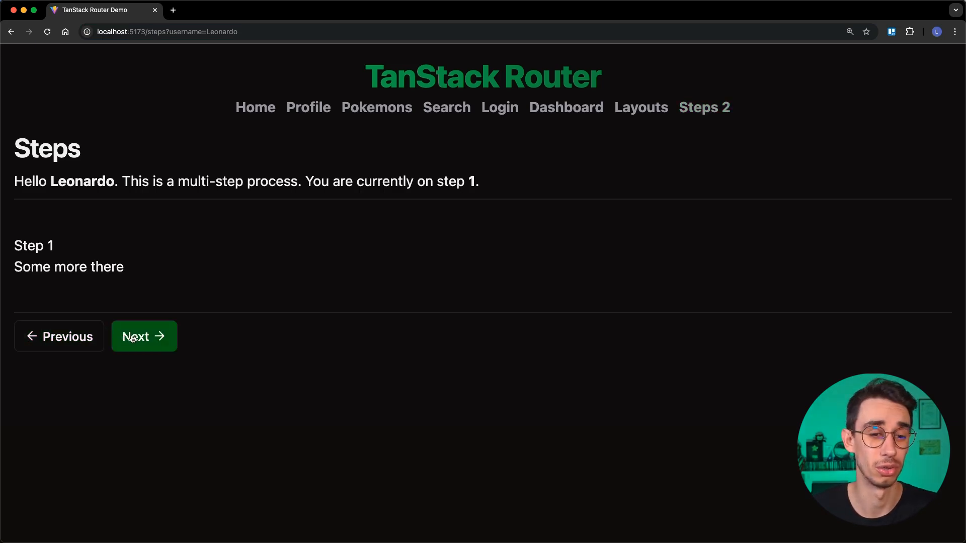
pyautogui.click(144, 336)
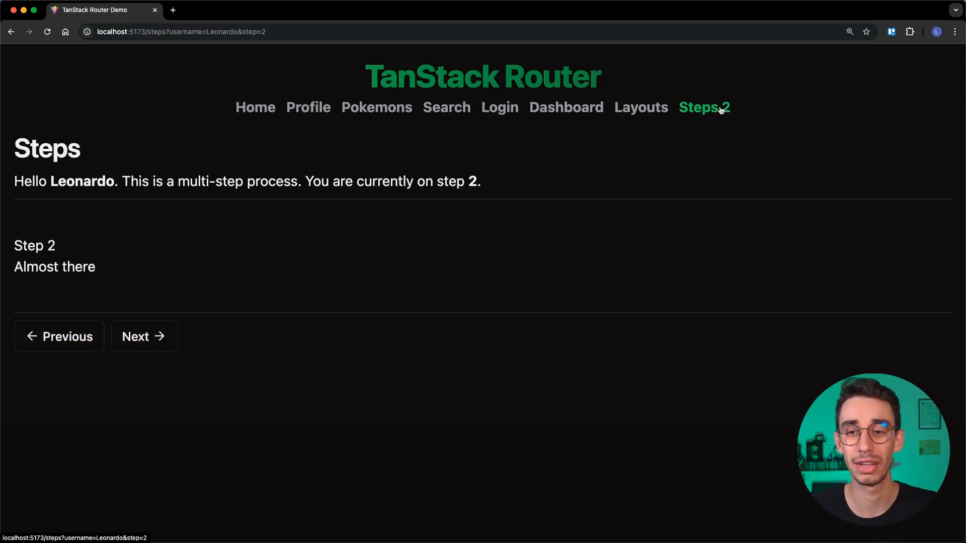
pyautogui.moveTo(250, 66)
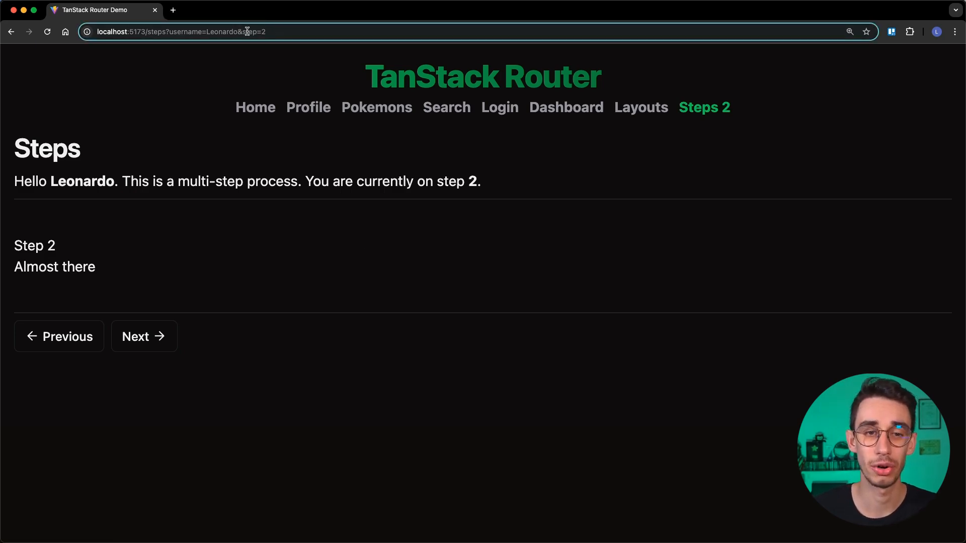
pyautogui.moveTo(60, 336)
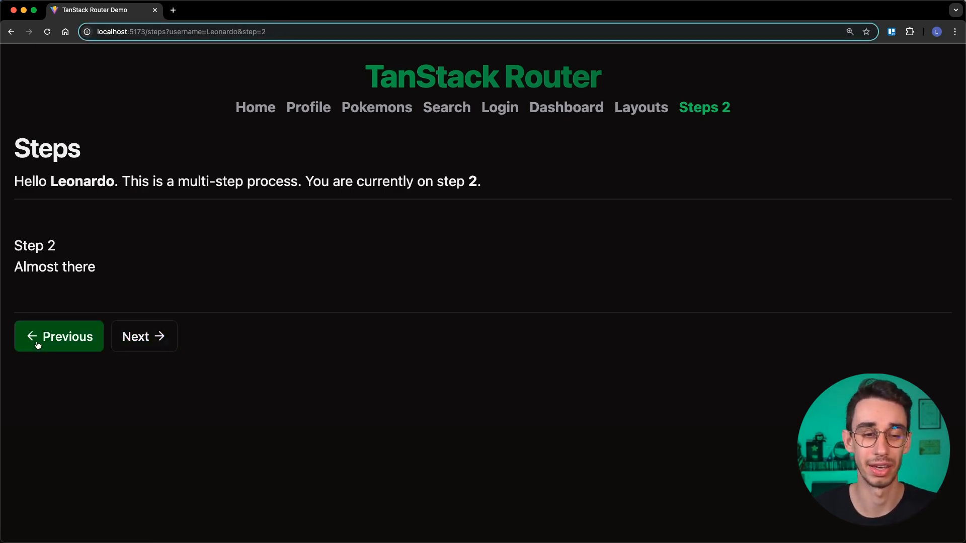
pyautogui.click(58, 336)
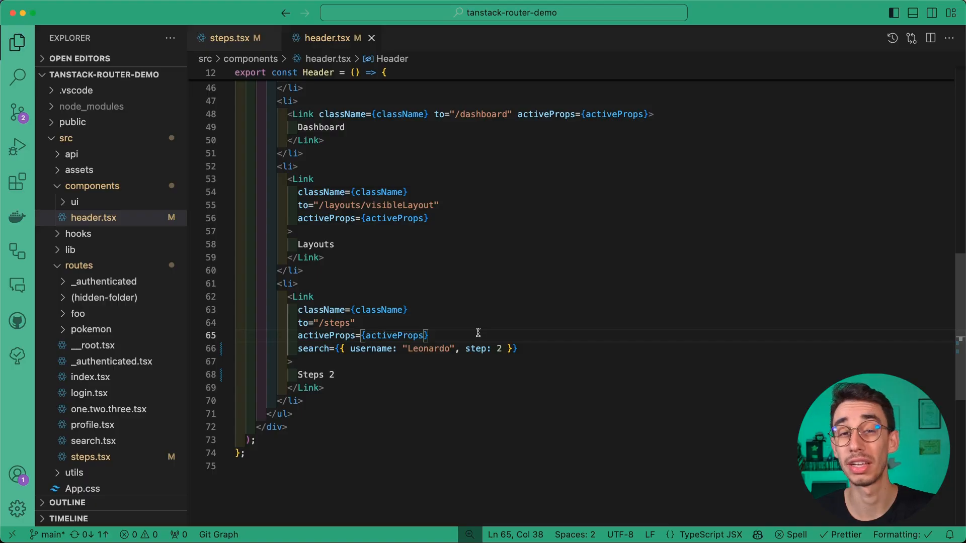
# Give the header Steps link activeOptions with includeSearch false and retest it between Home and Steps
pyautogui.write('activeOptions={{')
pyautogui.write('includeSearch')
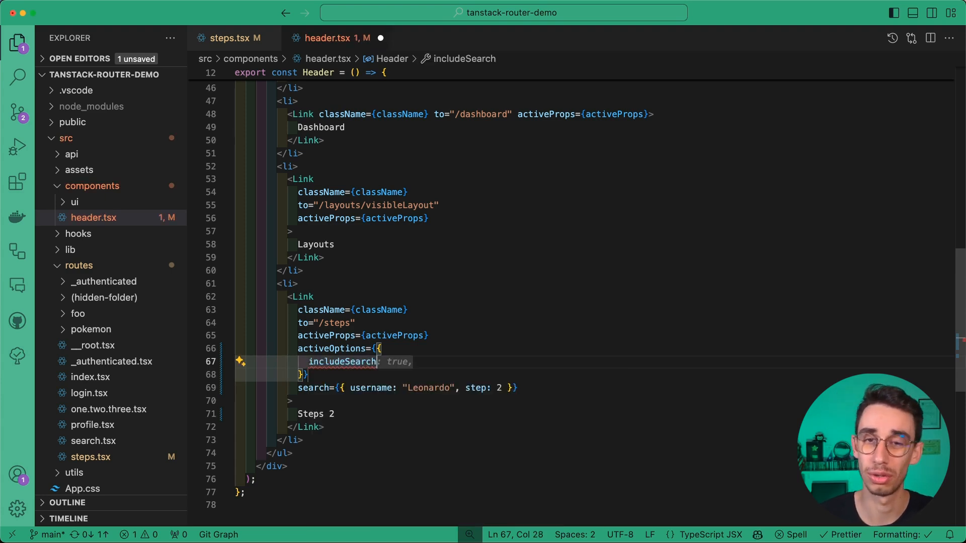
pyautogui.write('false')
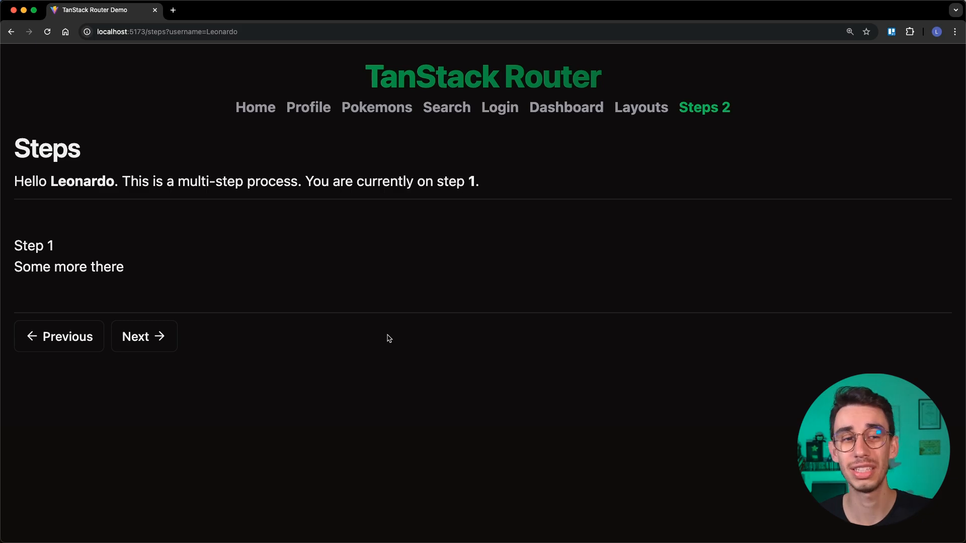
pyautogui.click(254, 107)
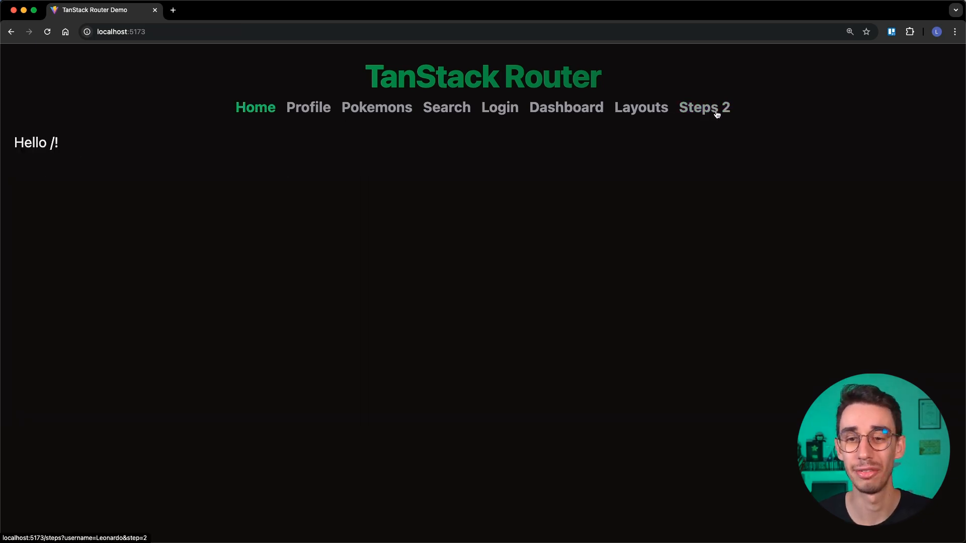
pyautogui.click(703, 107)
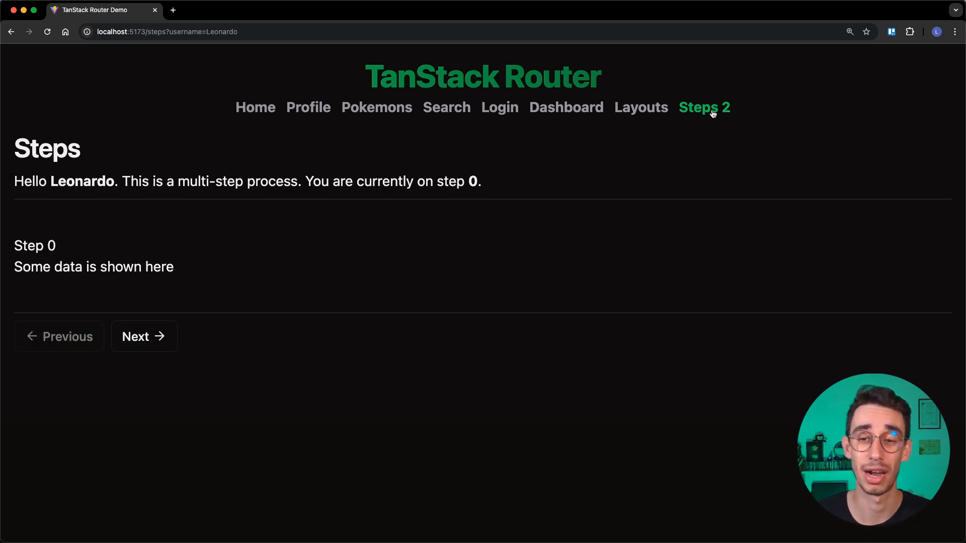
pyautogui.click(255, 107)
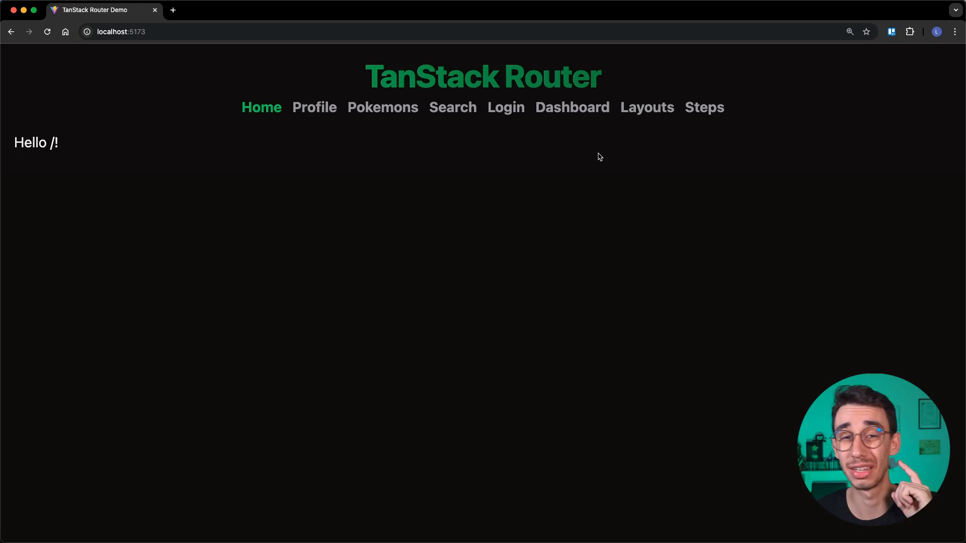
pyautogui.click(703, 107)
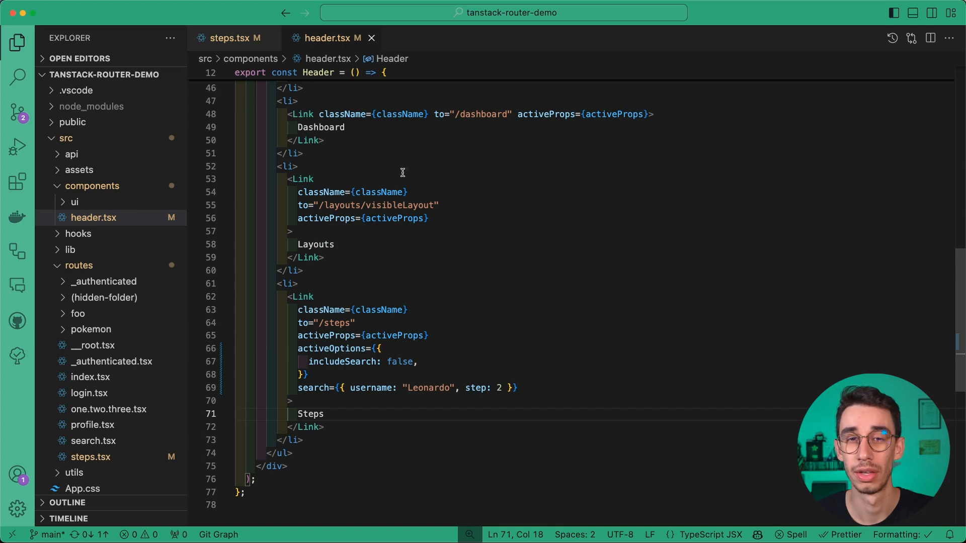
# Delete the mask block from the navigate call in steps.tsx and switch toward App.tsx
pyautogui.click(229, 37)
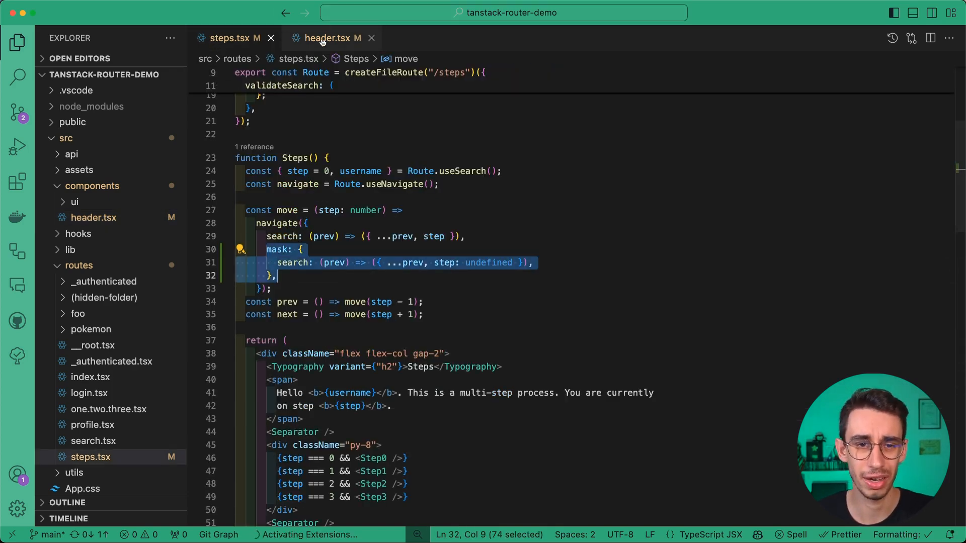
pyautogui.click(328, 37)
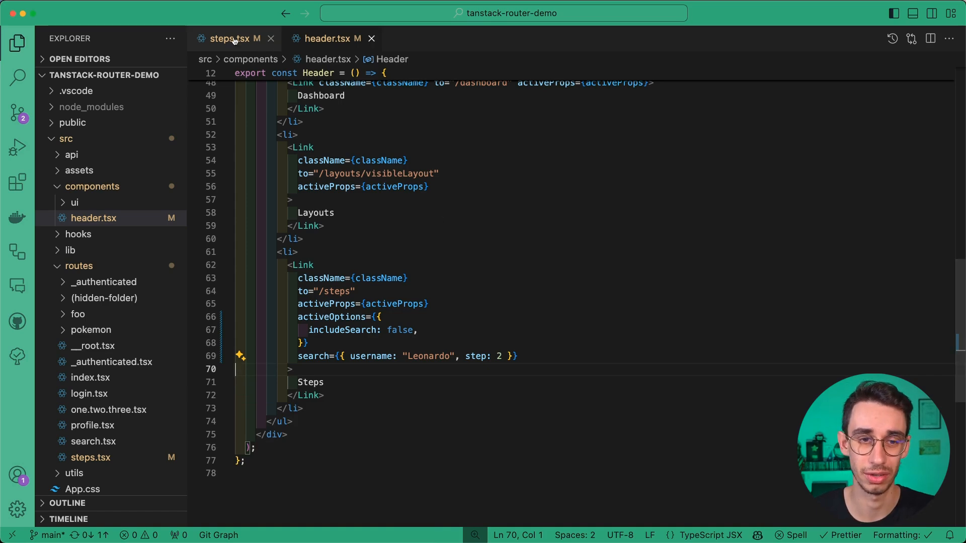
pyautogui.click(232, 39)
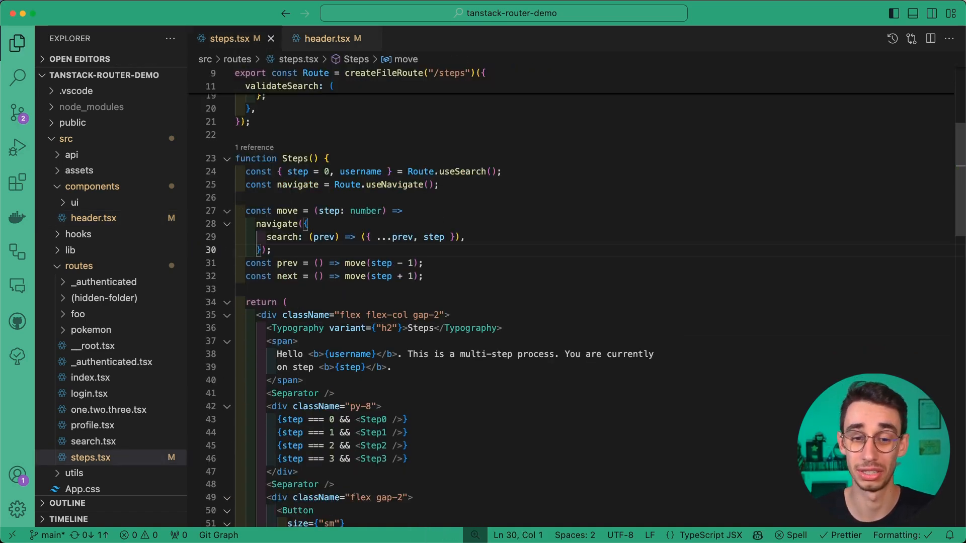
pyautogui.write('app')
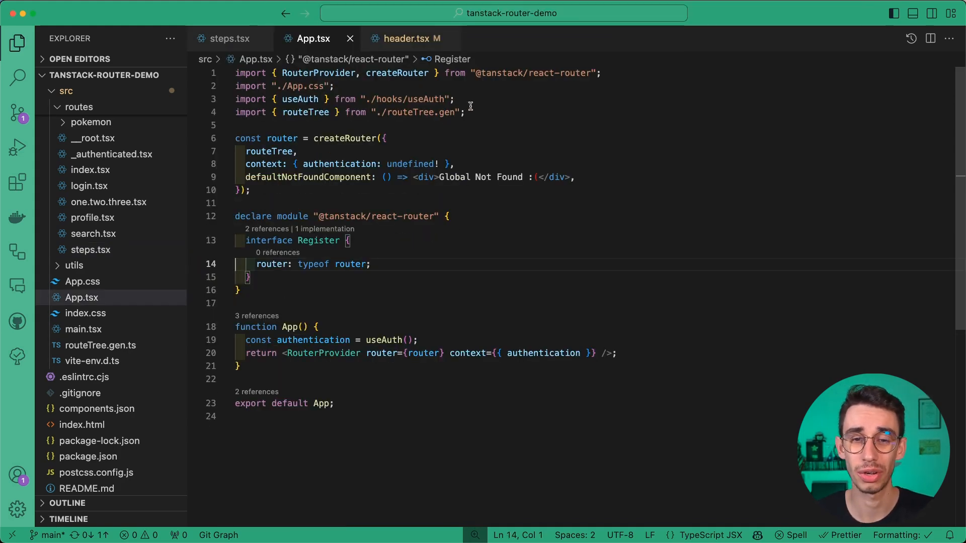
# Start a createRouteMask in App.tsx with routeTree, from '/steps' and to '/steps'
pyautogui.press('enter')
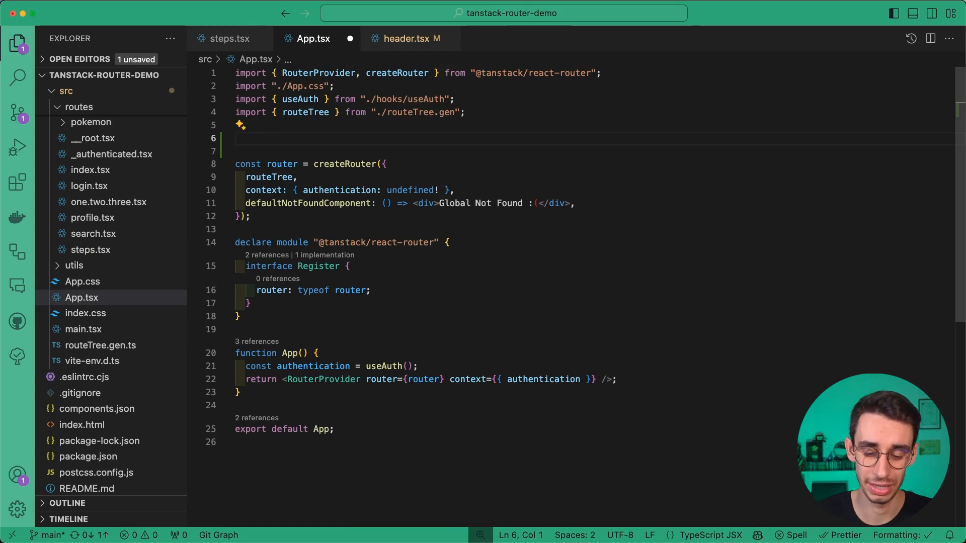
pyautogui.write('createRouteMask("private", (context) => context.authentication !== undefined);')
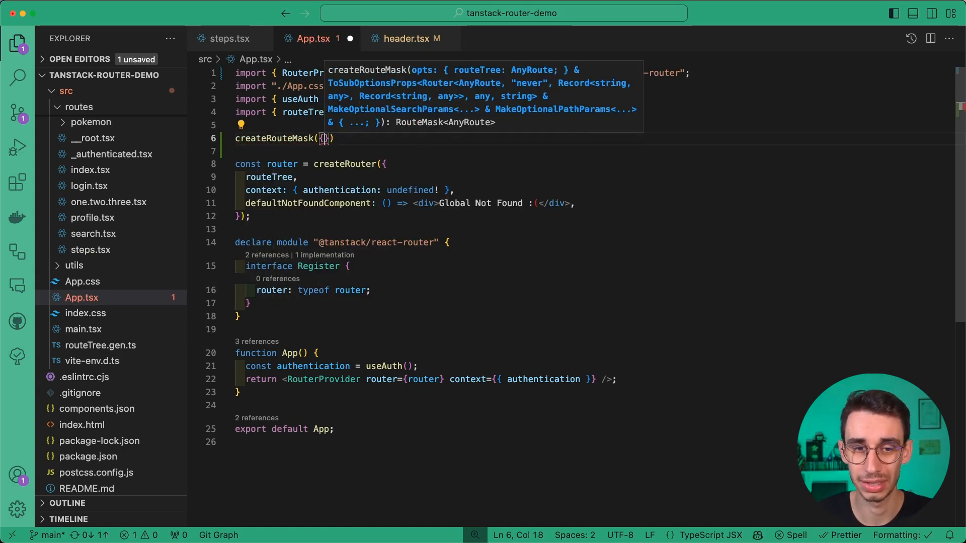
pyautogui.press('Enter')
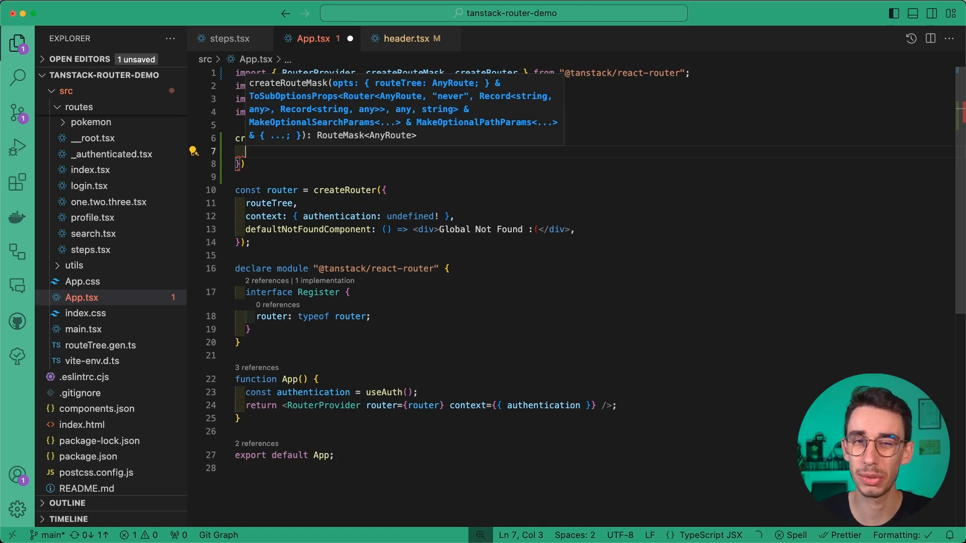
pyautogui.write('routeTree,')
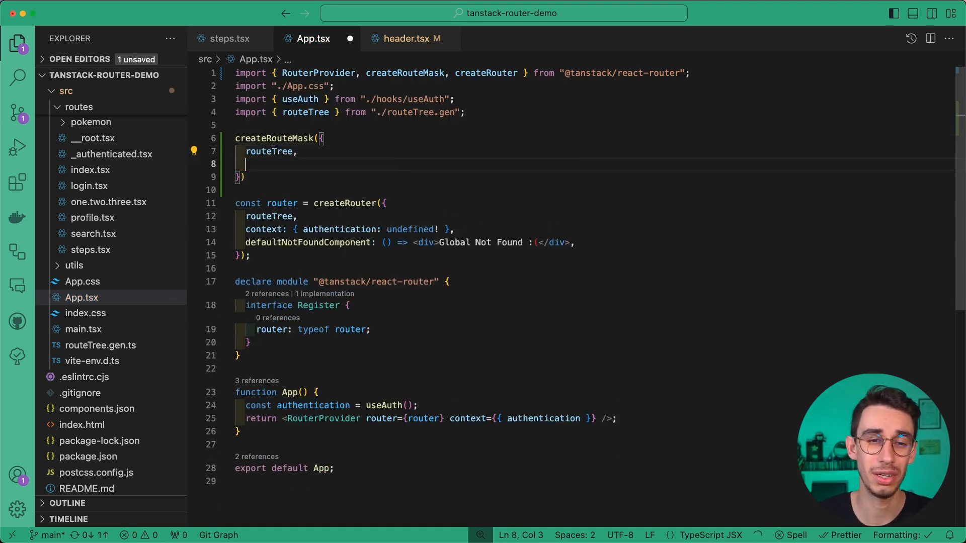
pyautogui.write('from: "/steps",')
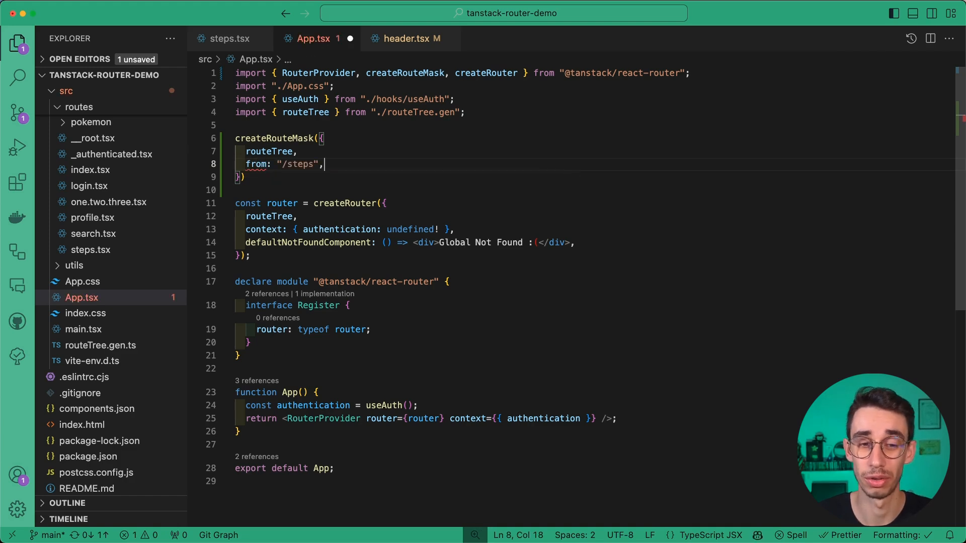
pyautogui.write('to: "/steps/0",')
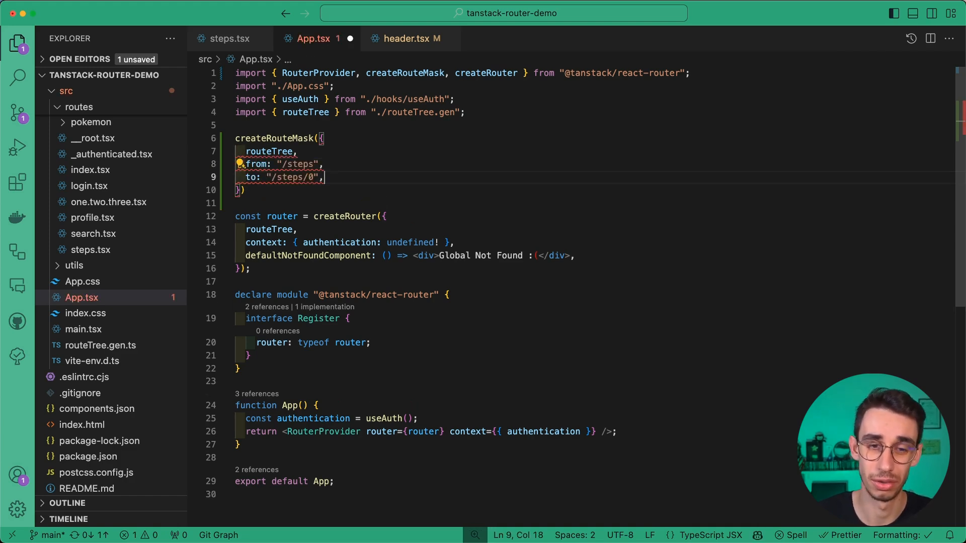
pyautogui.press('Backspace')
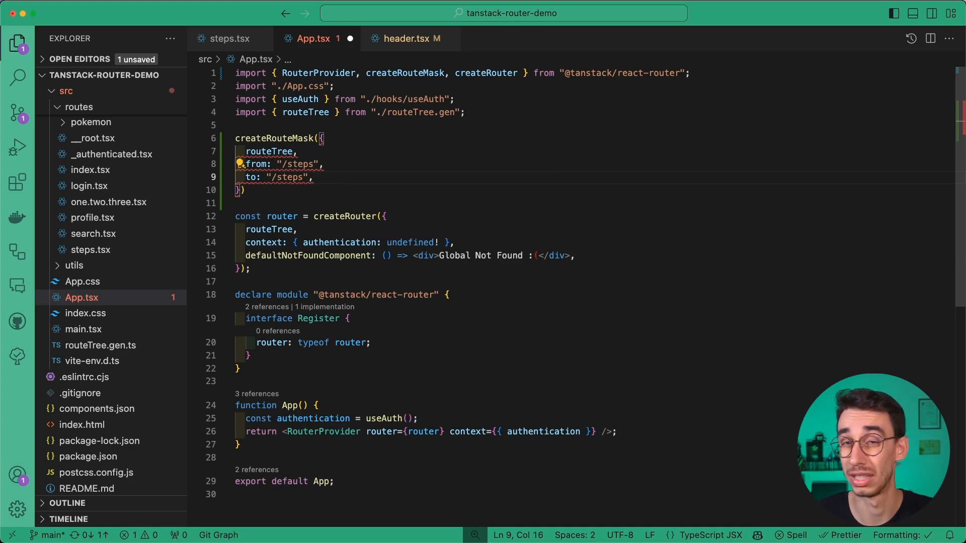
# Give the mask search step undefined, name it const stepsMask and pass routeMasks: [stepsMask] to createRouter
pyautogui.write('search: {')
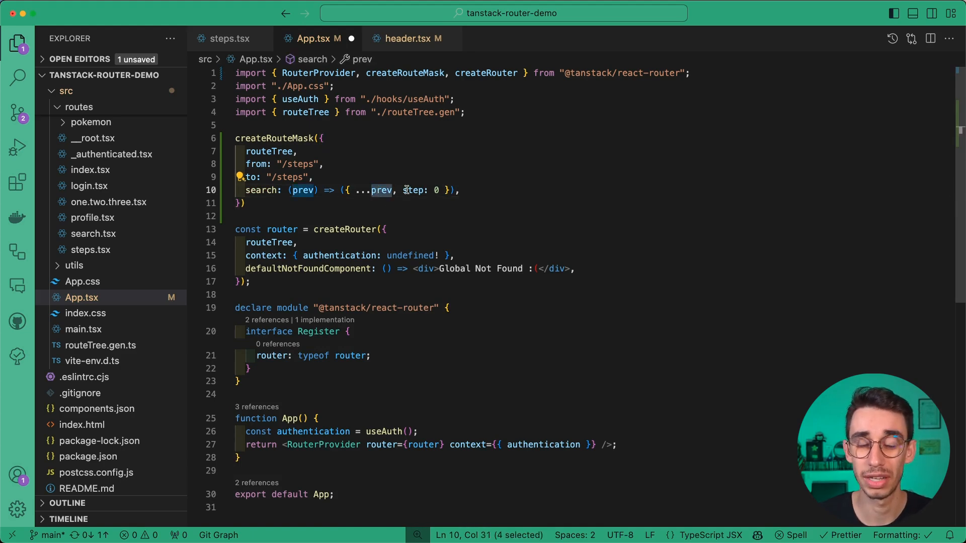
pyautogui.write('un')
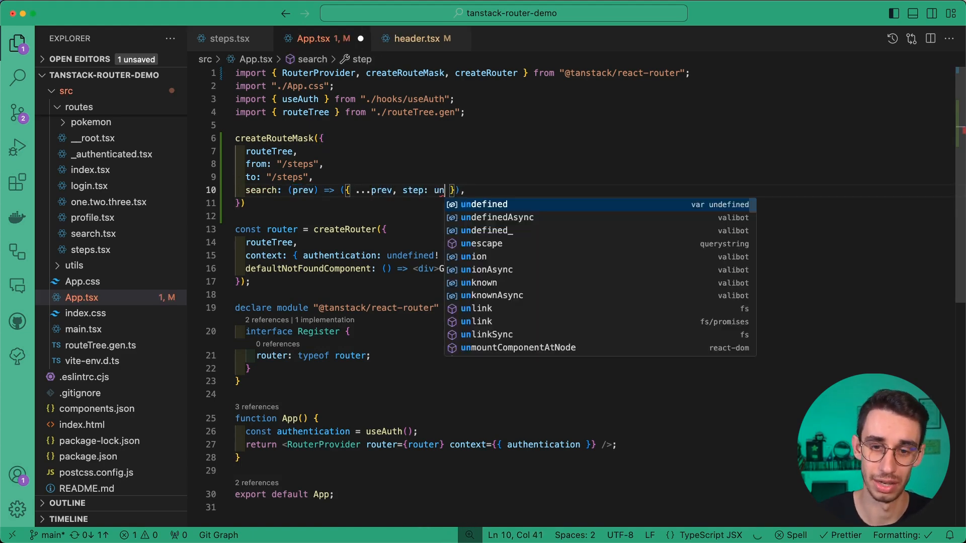
pyautogui.press('Tab')
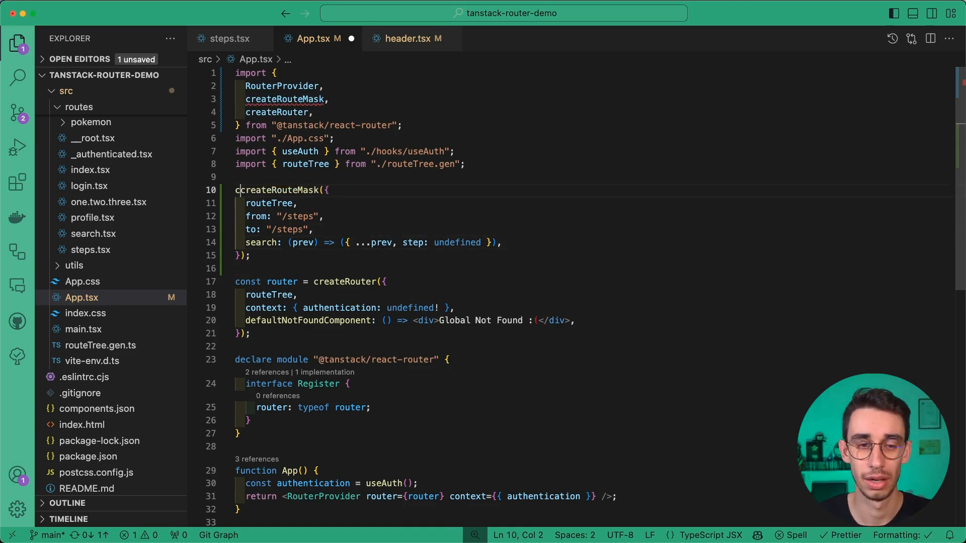
pyautogui.write('onst')
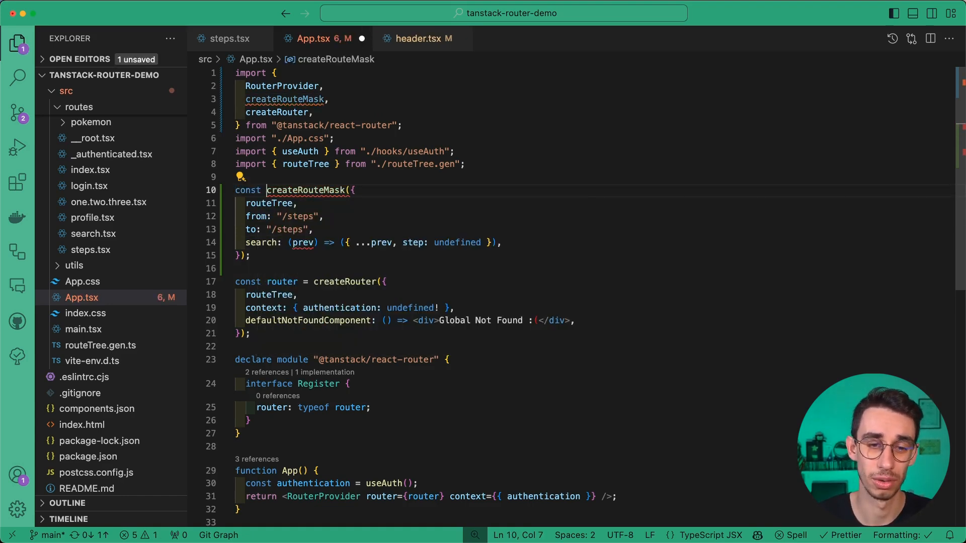
pyautogui.write('stepsMask =')
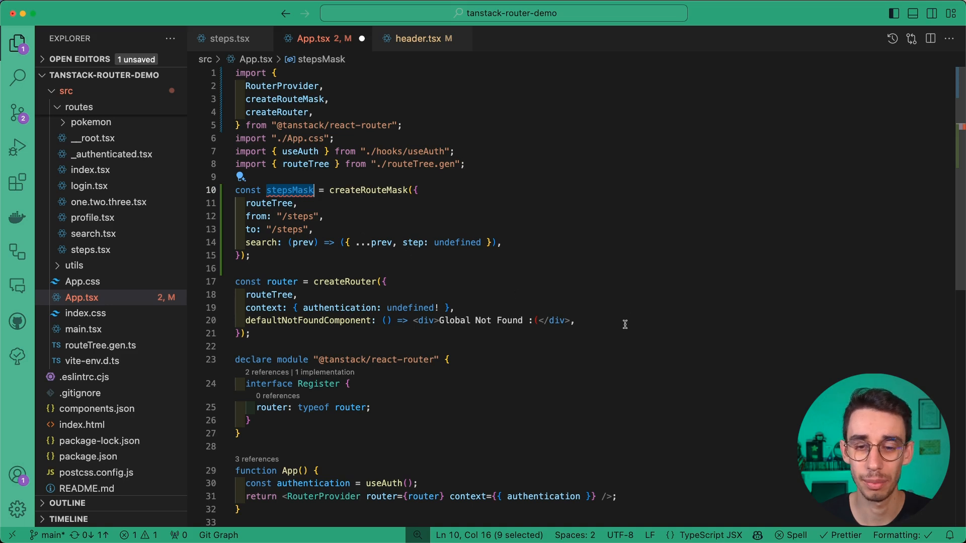
pyautogui.write('routeMasks: [stepsMask],')
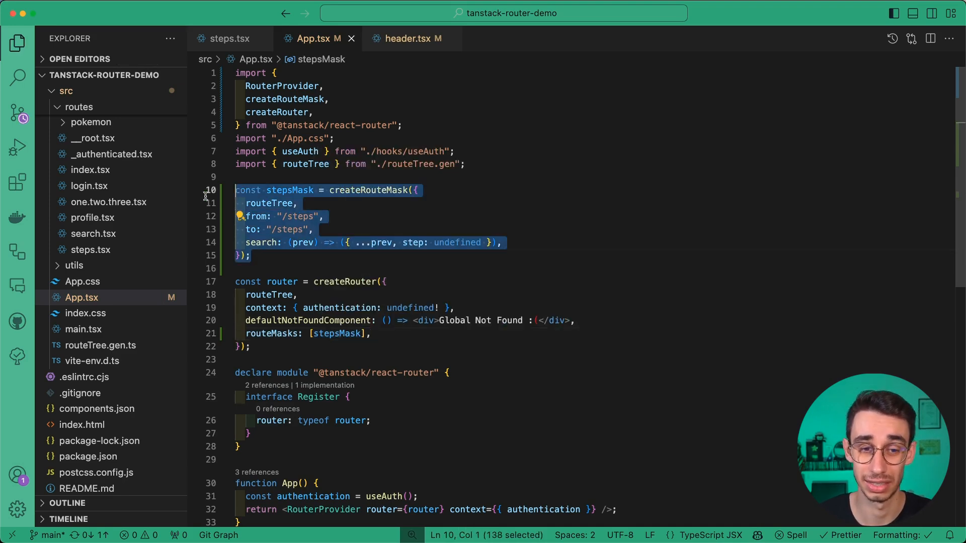
# Review the uncommitted changes to App.tsx and header.tsx against their committed versions
pyautogui.click(17, 114)
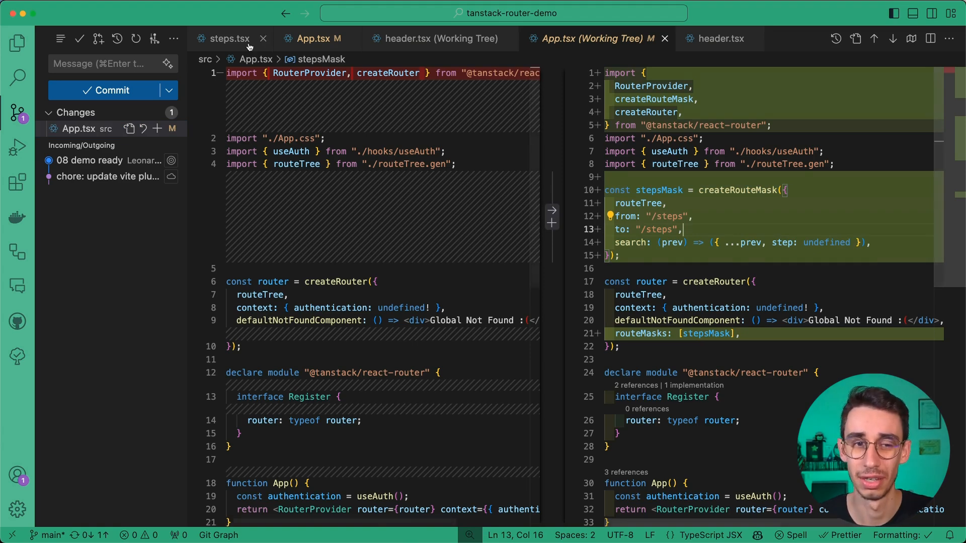
pyautogui.click(437, 38)
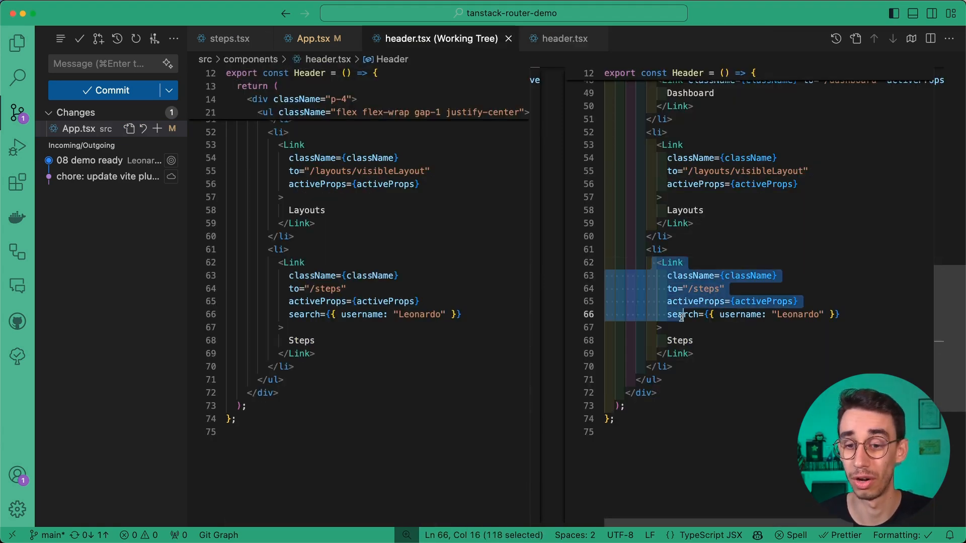
pyautogui.click(228, 38)
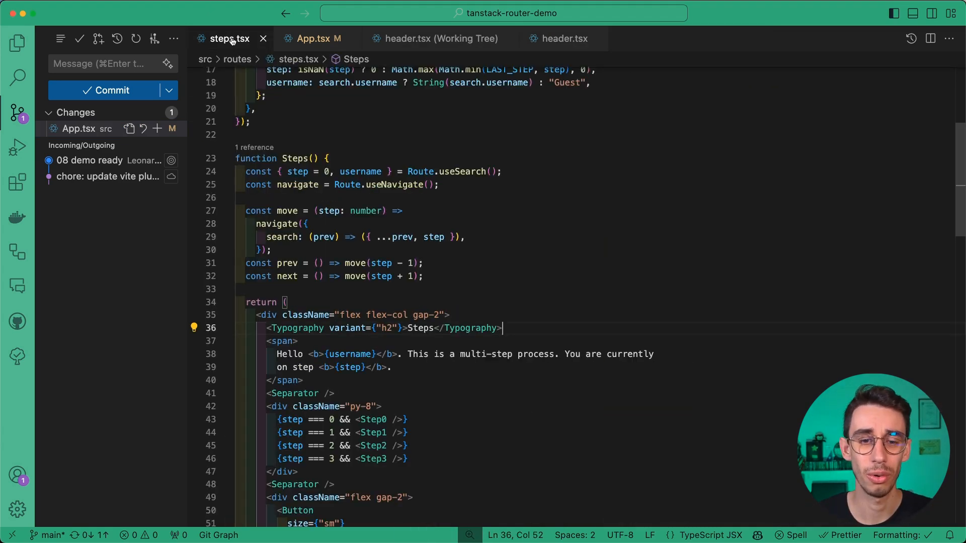
pyautogui.doubleClick(278, 223)
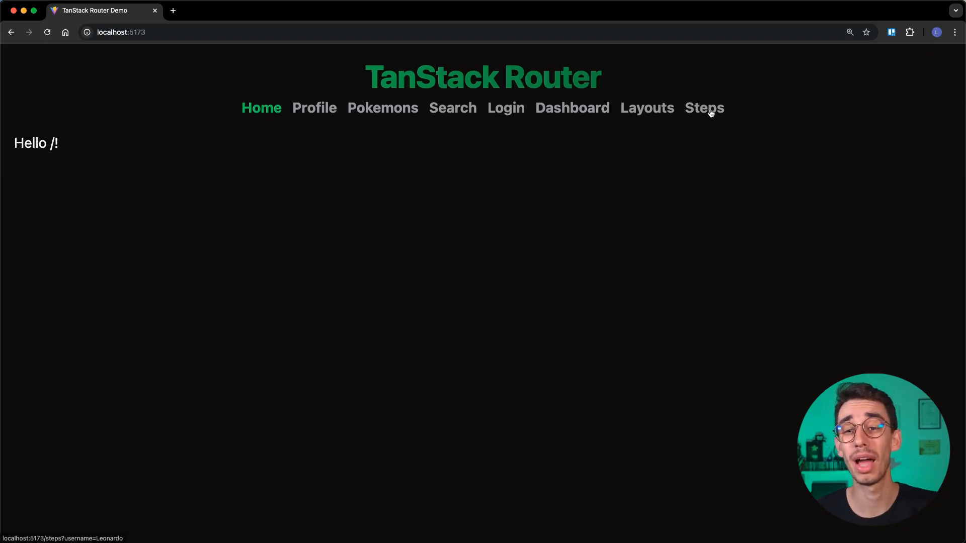
# Go to the Steps page and check that its URL shows only the username, no step
pyautogui.click(705, 108)
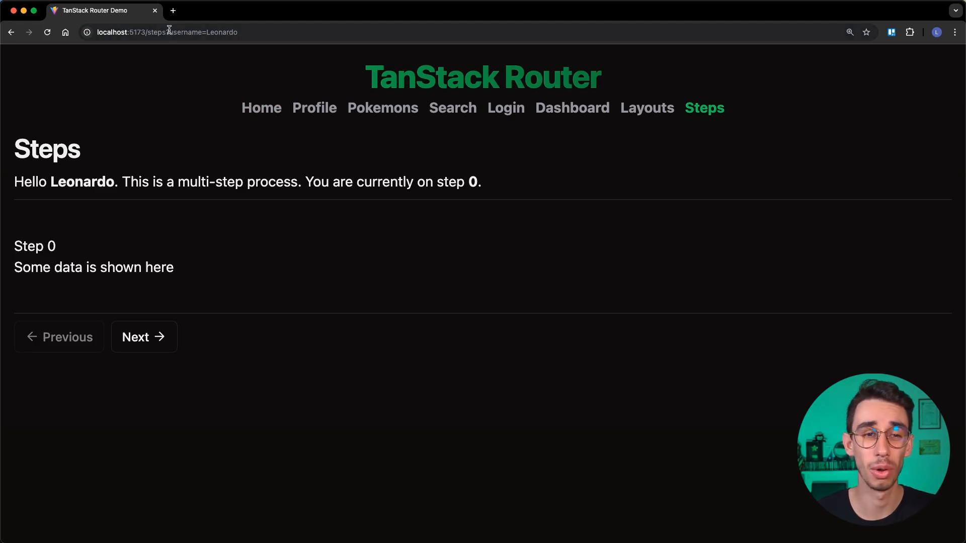
pyautogui.click(166, 32)
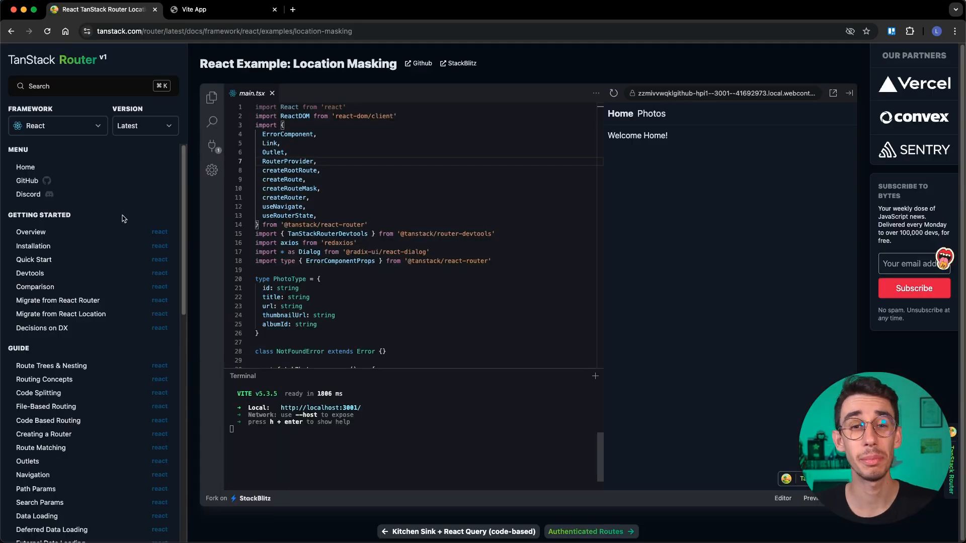
# Switch from the Location Masking docs page to the local example app at localhost:3001
pyautogui.scroll(-3)
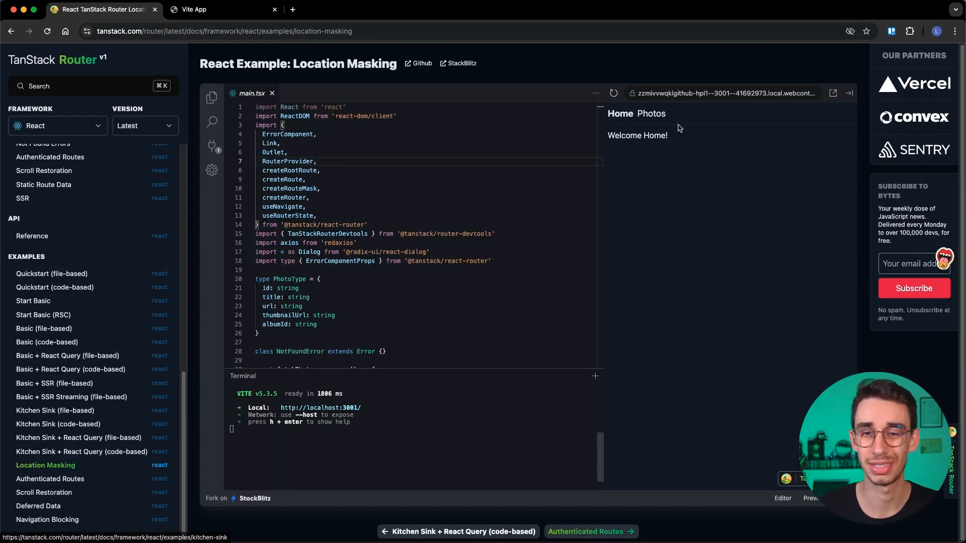
pyautogui.click(723, 93)
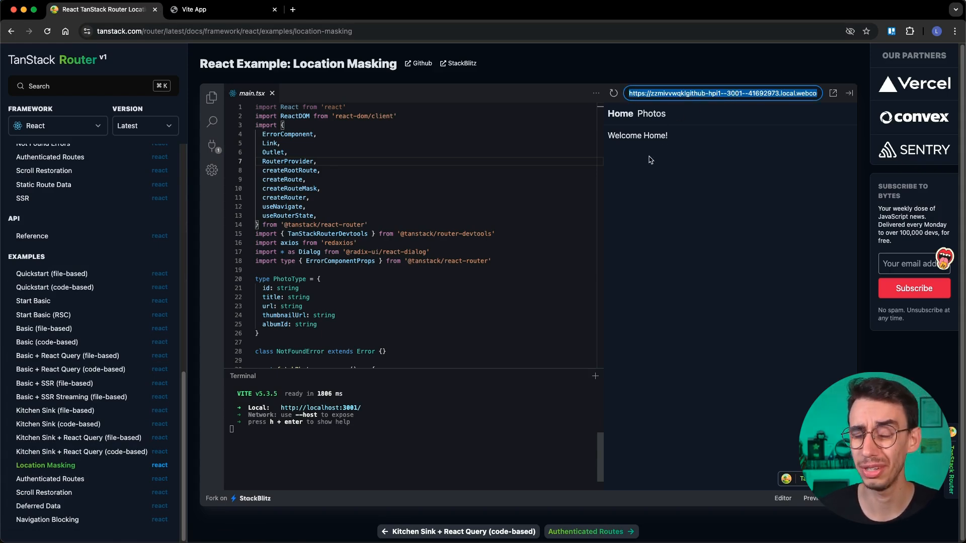
pyautogui.click(221, 9)
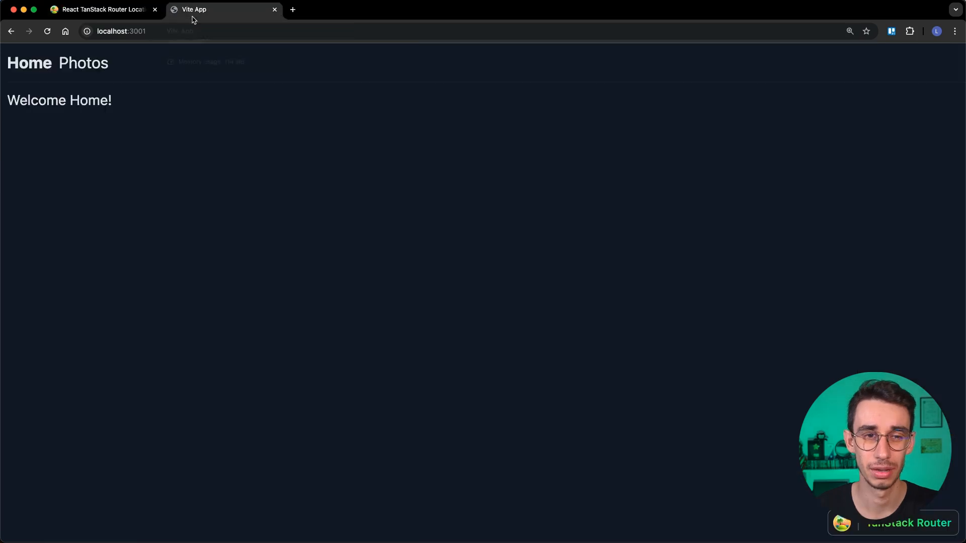
# Show the first photo as a modal at /photos/1, then de-mask it into the full photo page in a new tab
pyautogui.click(83, 62)
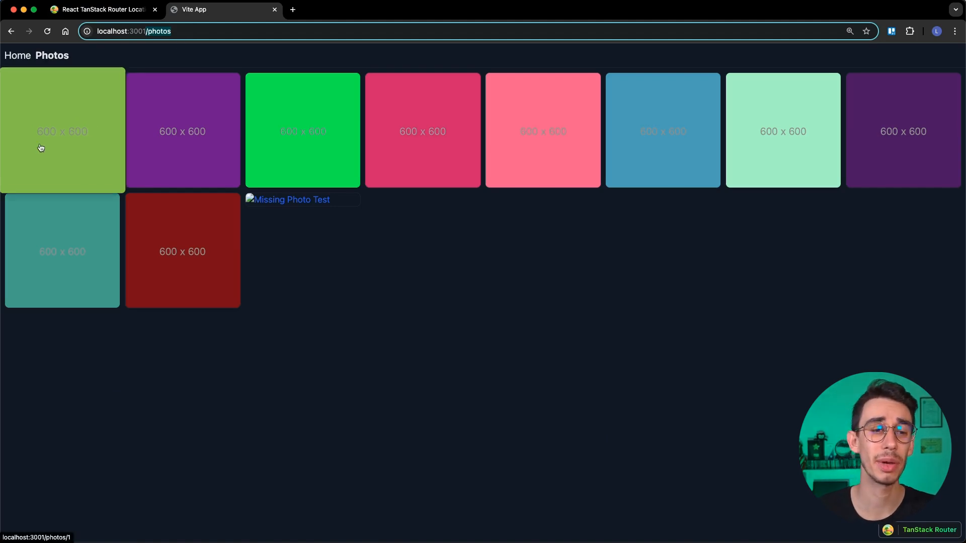
pyautogui.click(62, 130)
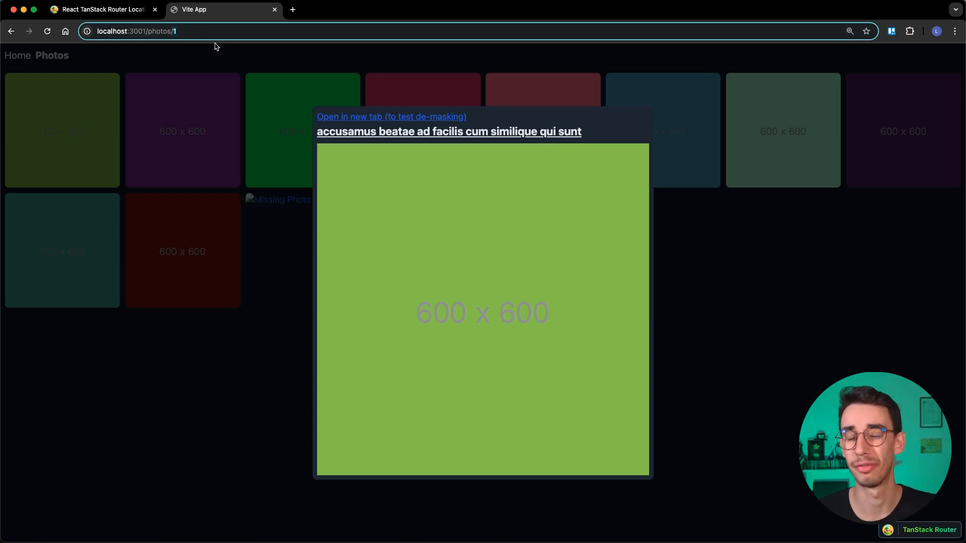
pyautogui.click(391, 116)
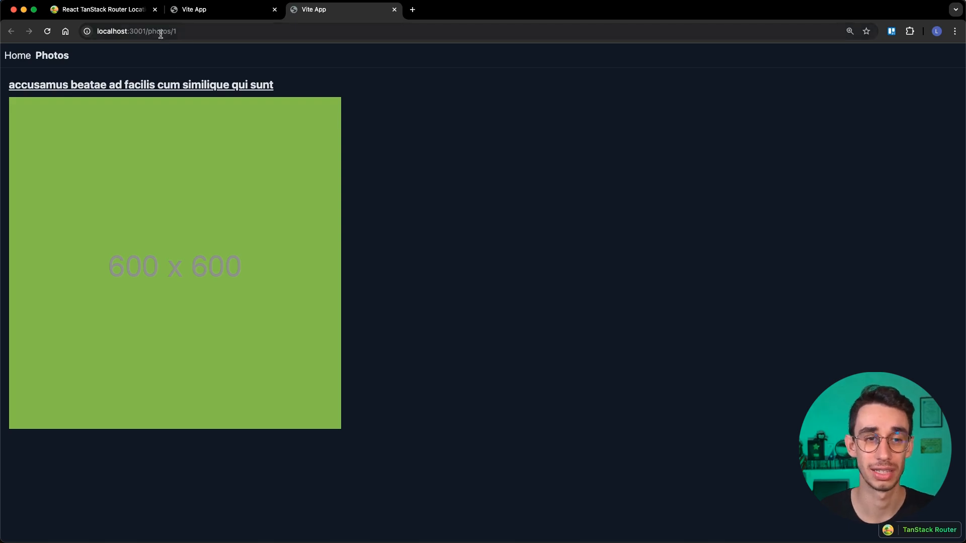
pyautogui.click(222, 10)
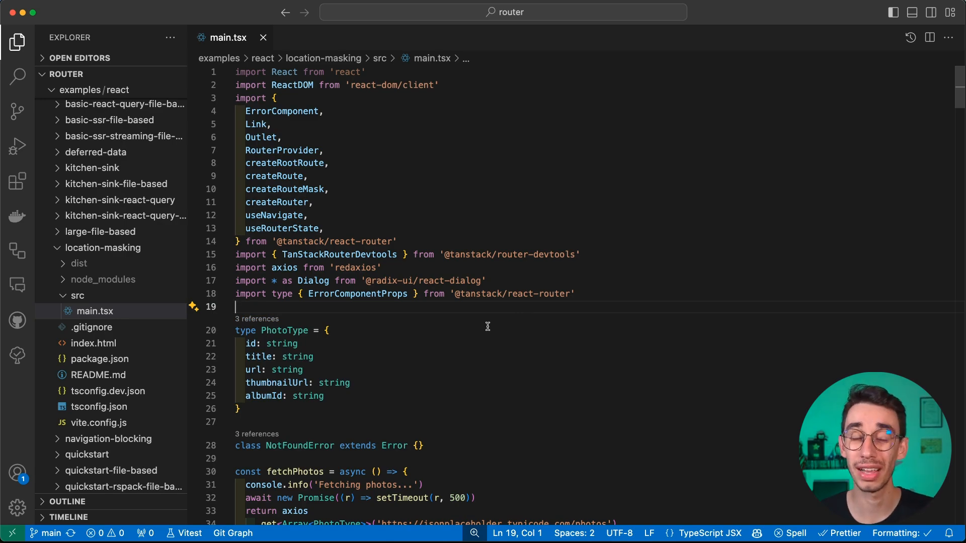
# Search main.tsx for 'mask' and locate photoModalToPhotoMask masking the modal as /photos/$photoId
pyautogui.press('cmd+f')
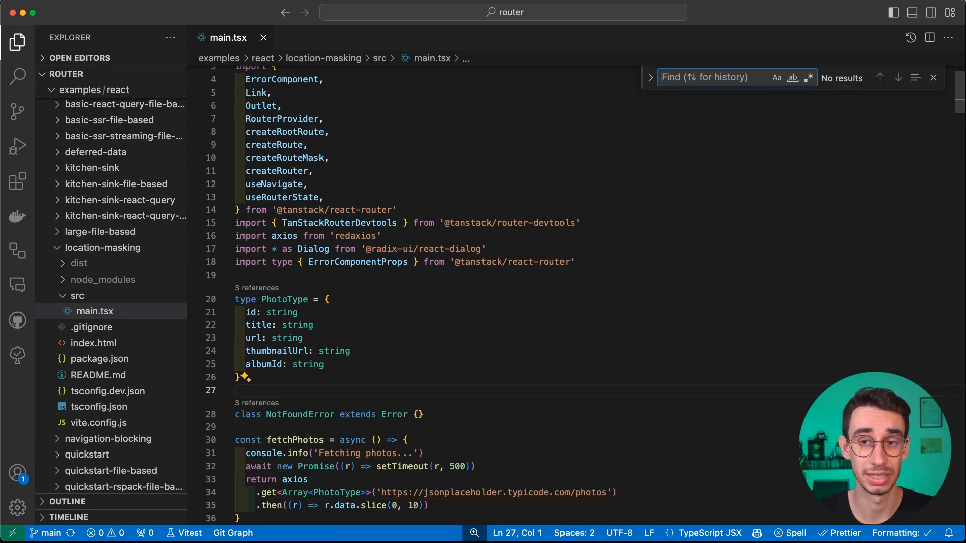
pyautogui.write('mask')
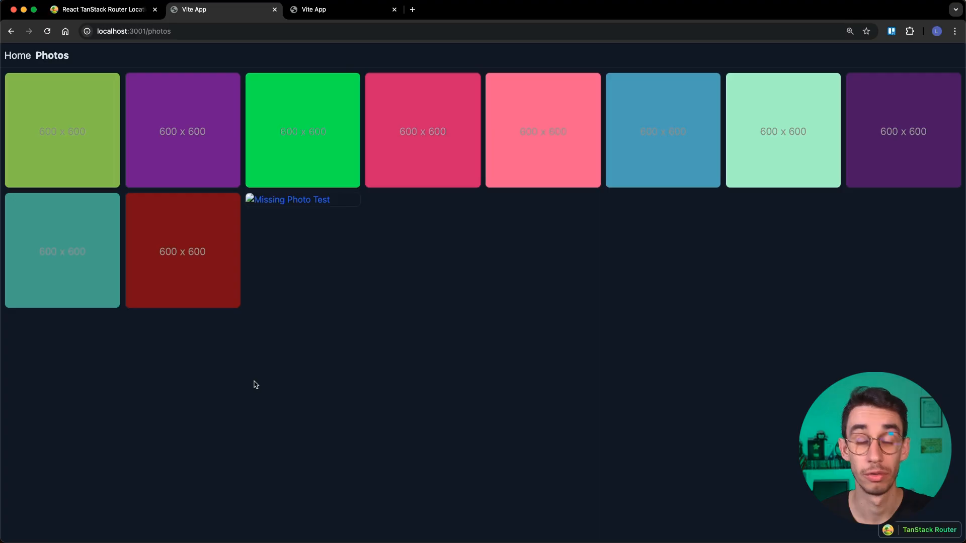
pyautogui.moveTo(311, 149)
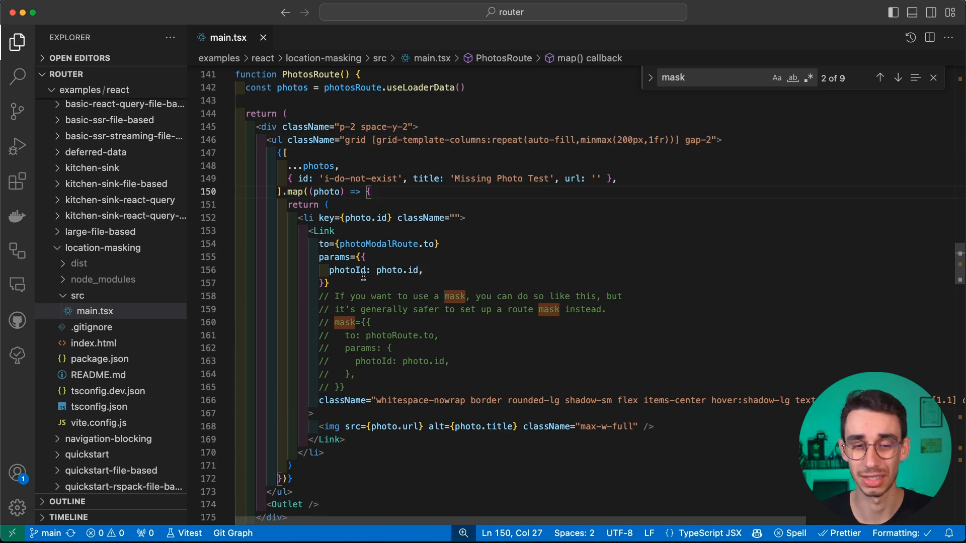
pyautogui.moveTo(319, 296); pyautogui.dragTo(622, 296)
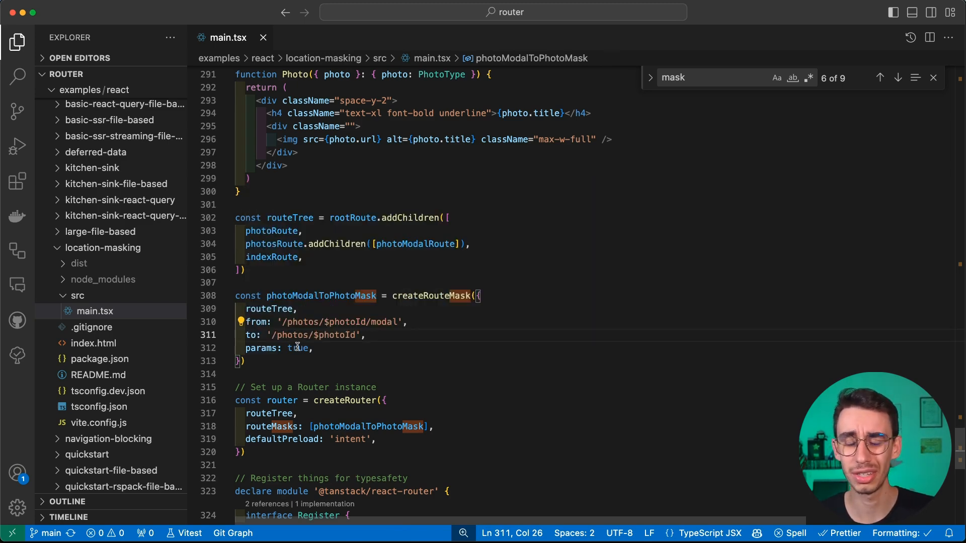
pyautogui.doubleClick(298, 348)
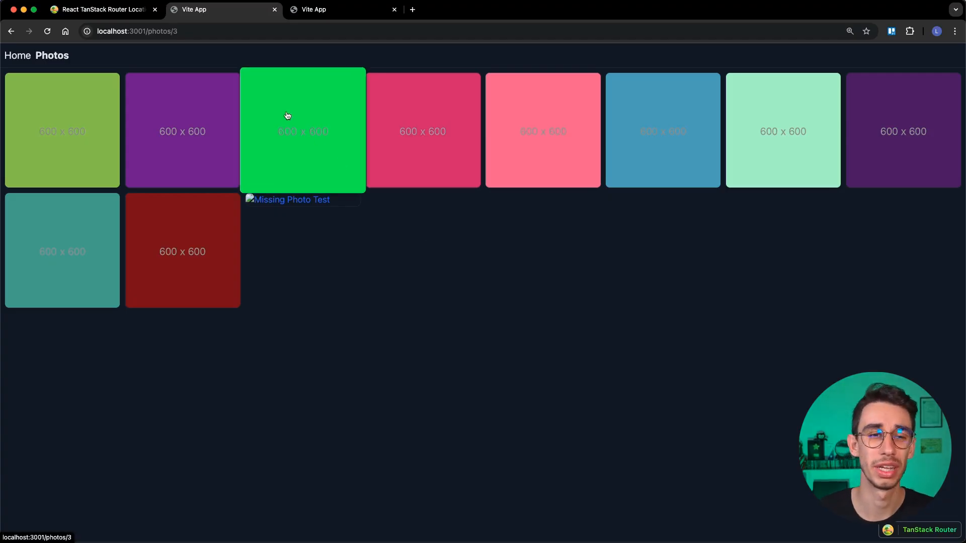
# Show the bright green third photo in its modal
pyautogui.click(48, 31)
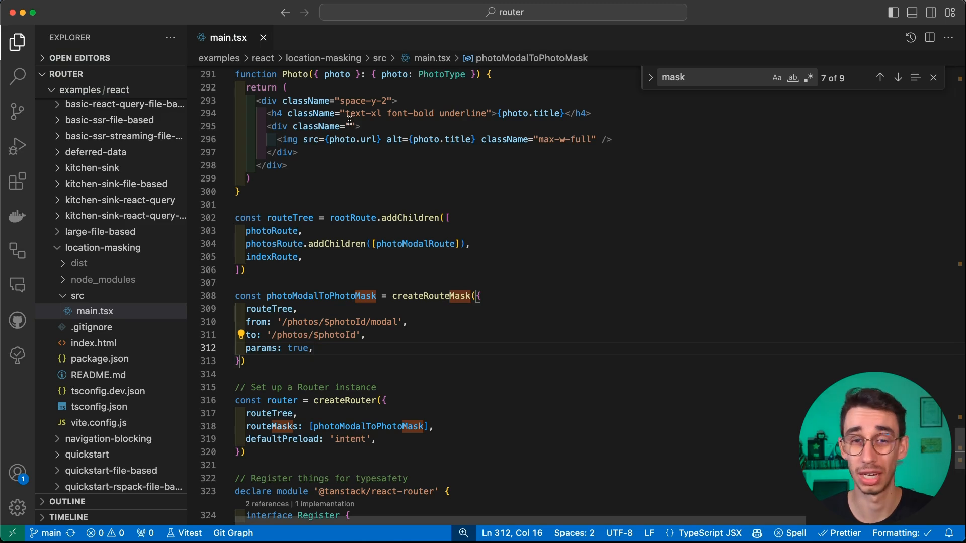
# Add unmaskOnReload: true to photoModalToPhotoMask and save main.tsx
pyautogui.write('u')
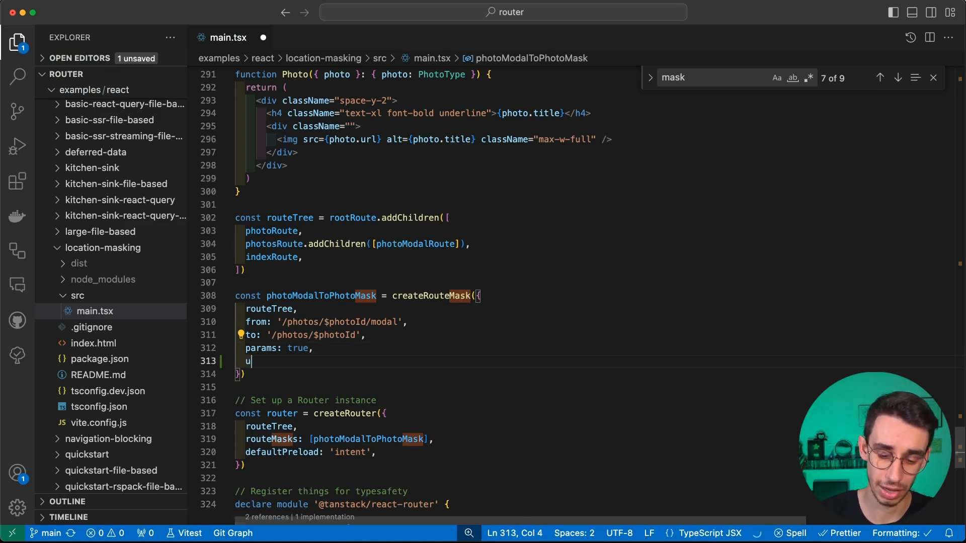
pyautogui.write('nmaskOnReload: true,')
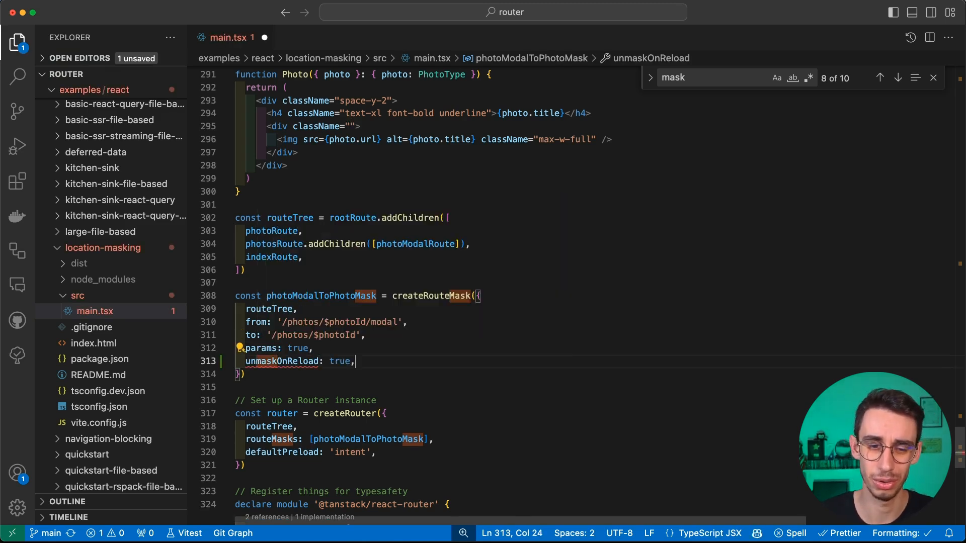
pyautogui.press('cmd+s')
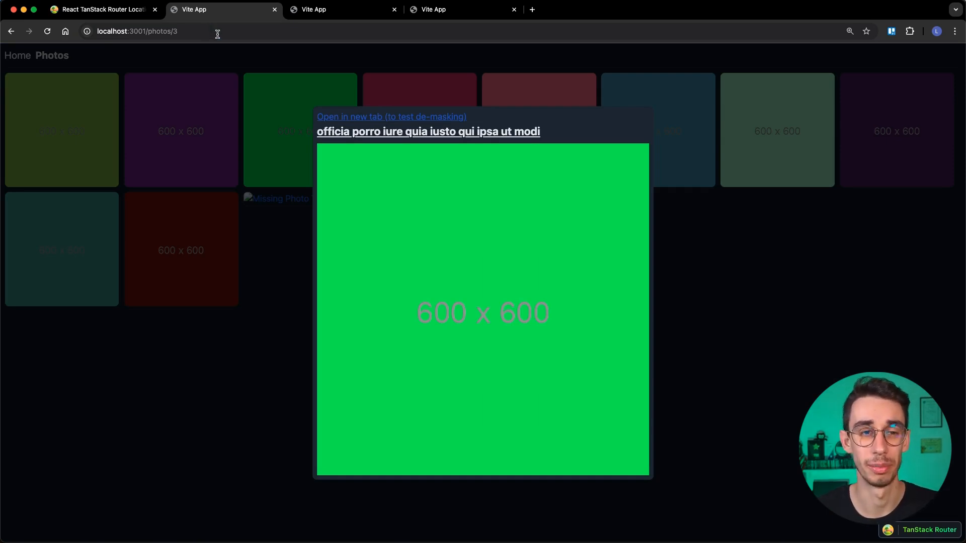
# Edit the open photo's address to the modal URL and navigate to it
pyautogui.click(139, 31)
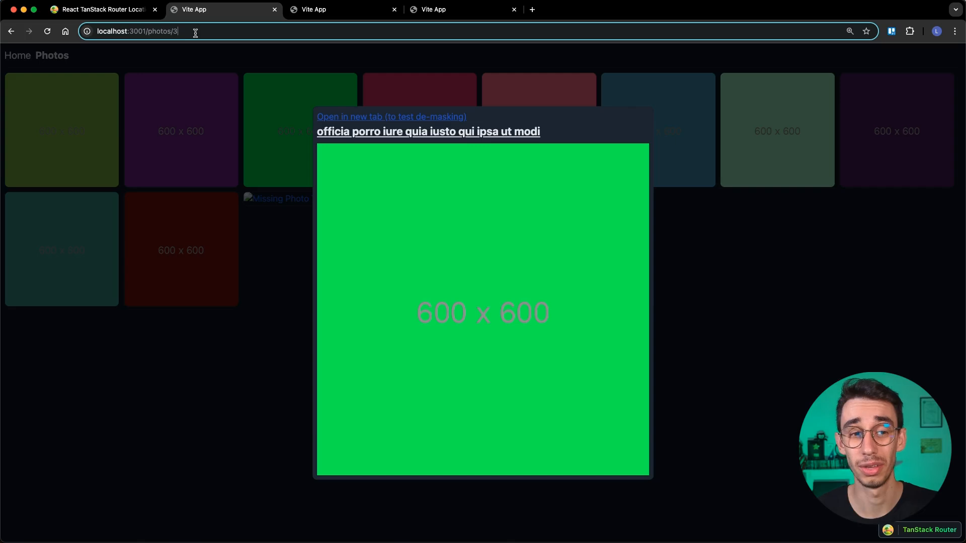
pyautogui.write('mo')
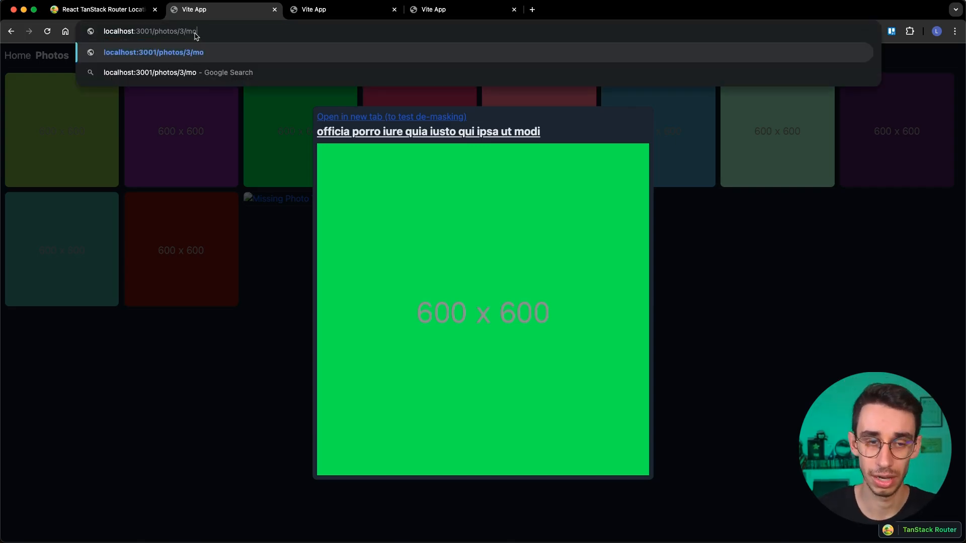
pyautogui.press('Enter')
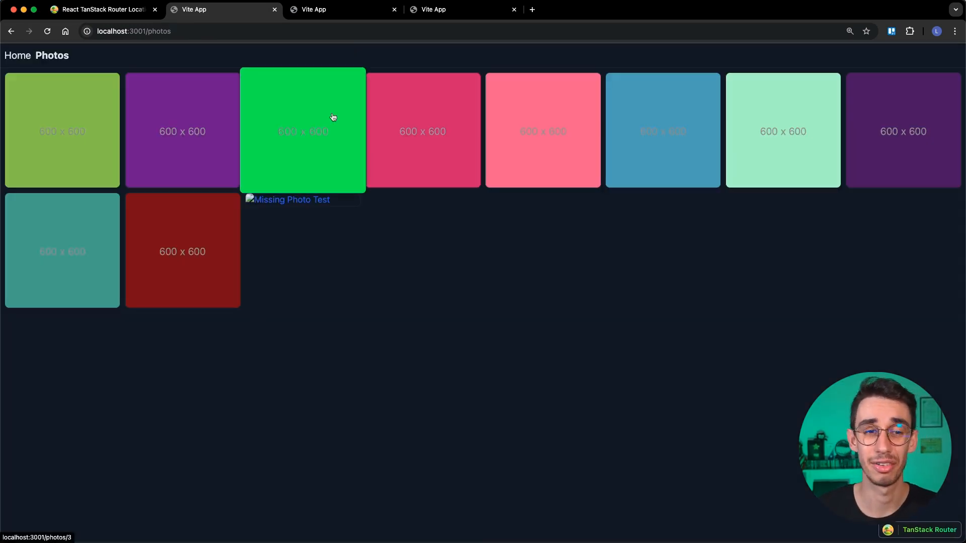
# Show the pink photo modal at /photos/4 and reload to test unmasking
pyautogui.click(303, 130)
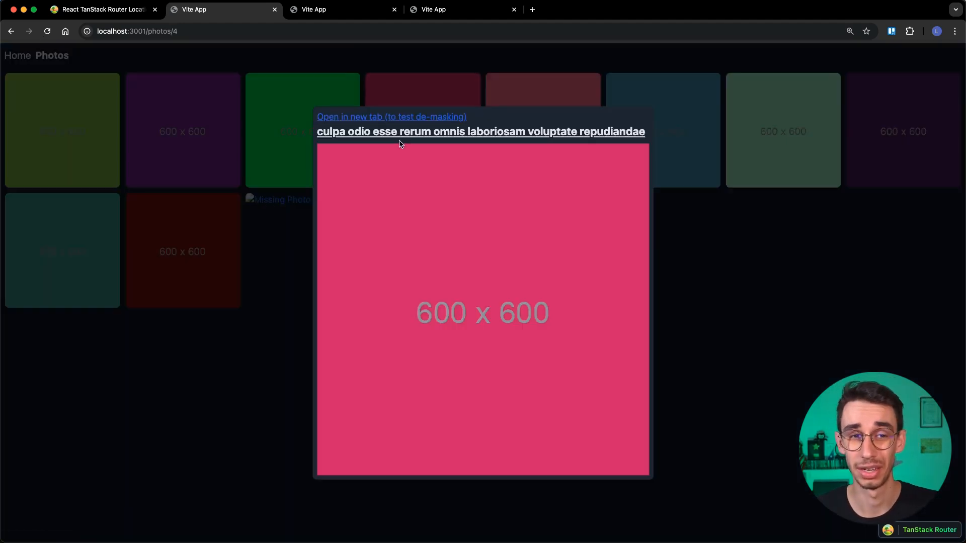
pyautogui.click(48, 31)
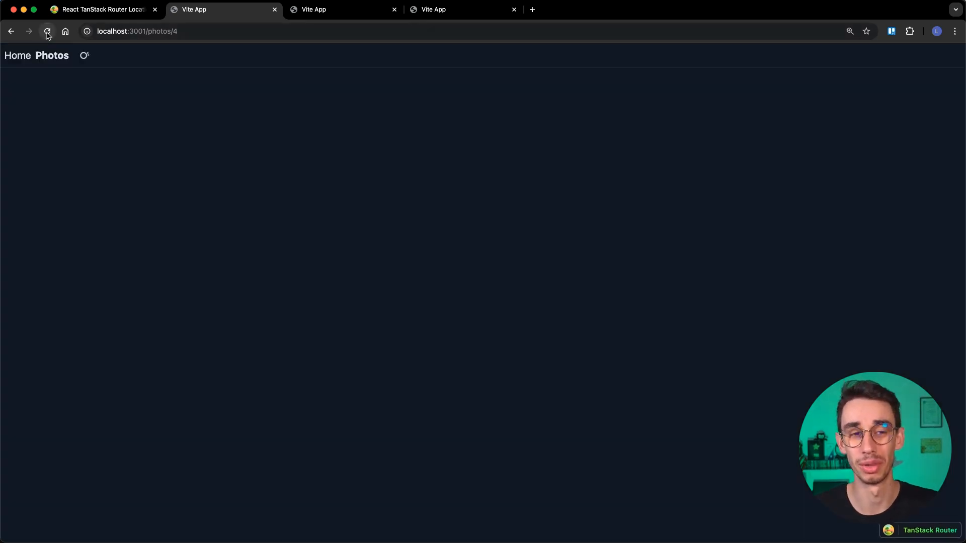
pyautogui.click(48, 31)
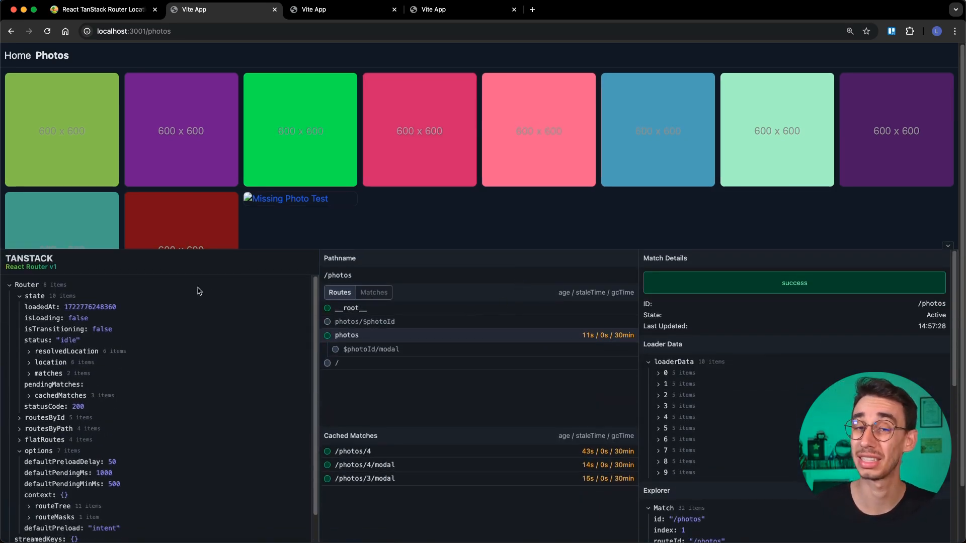
# Show the green photo modal so DevTools flag /photos/3/modal as masked to /photos/3
pyautogui.click(300, 130)
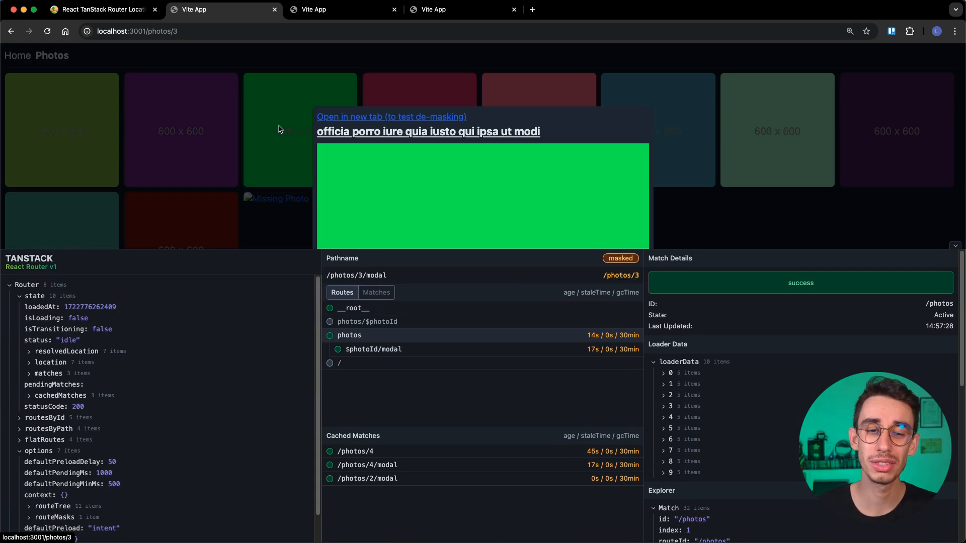
pyautogui.moveTo(550, 260)
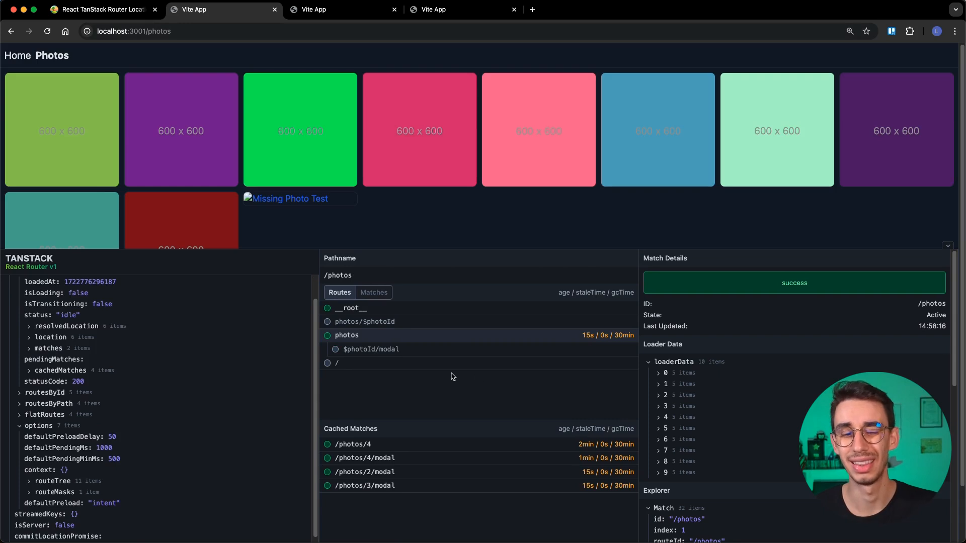
pyautogui.moveTo(430, 361)
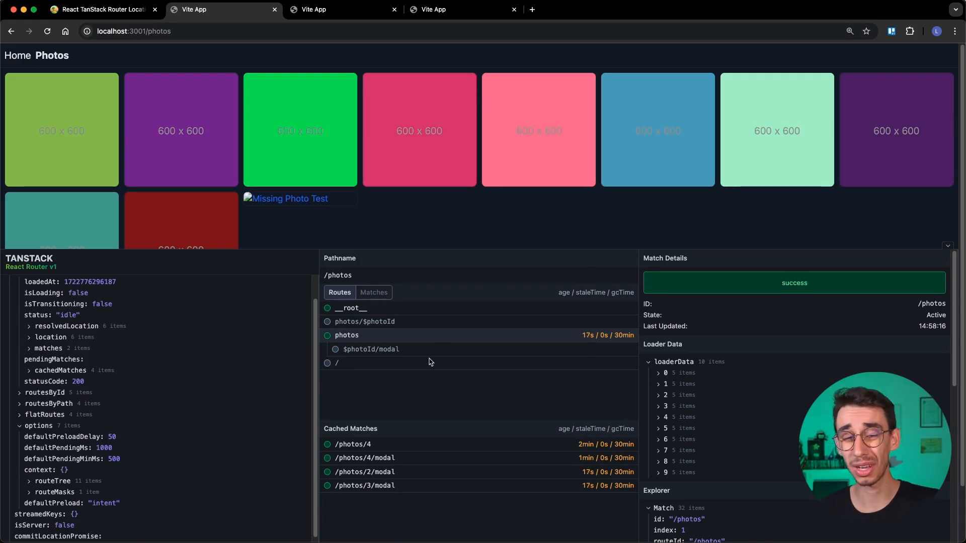